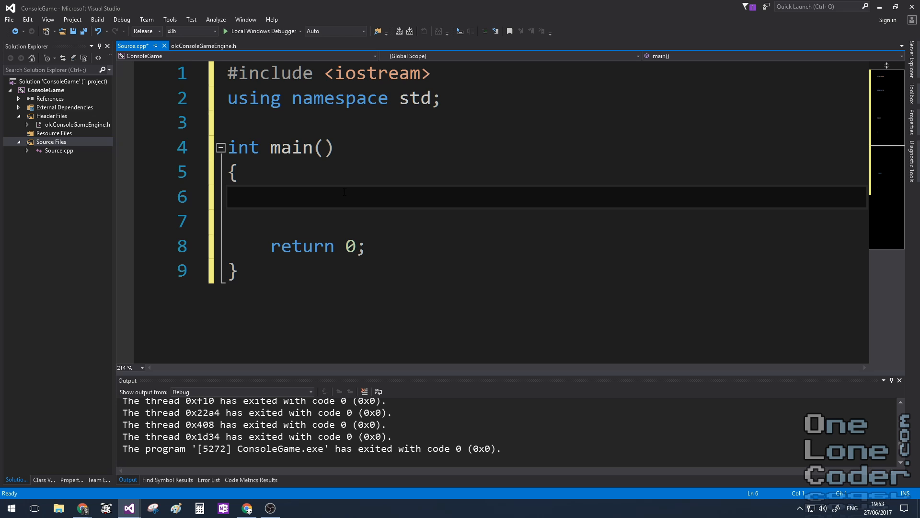
- Add a while(1) loop that writes screen[10*80+15]=L'P' to the console buffer
{"action": "type", "text": "while("}
{"action": "type", "text": "SetConsoleActiveScreenBuffer(hConsole);"}
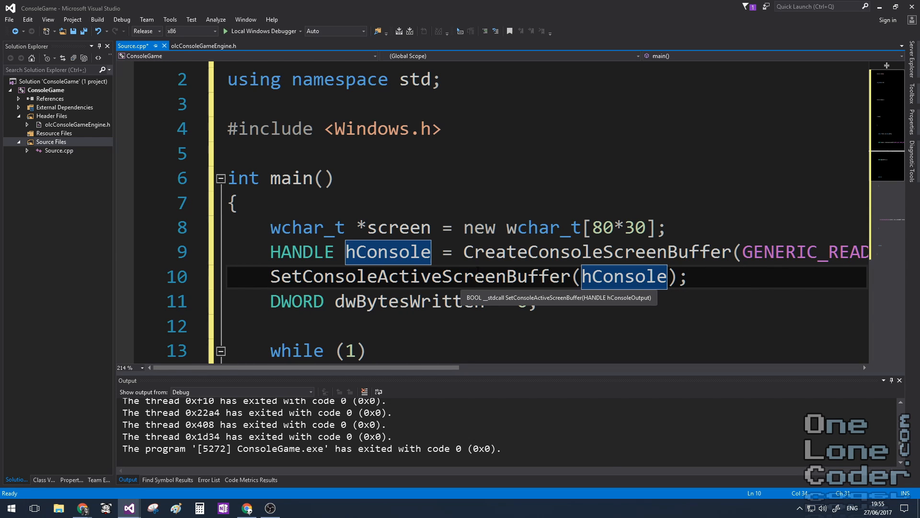
{"action": "scroll", "scroll_direction": "down", "scroll_amount": 3}
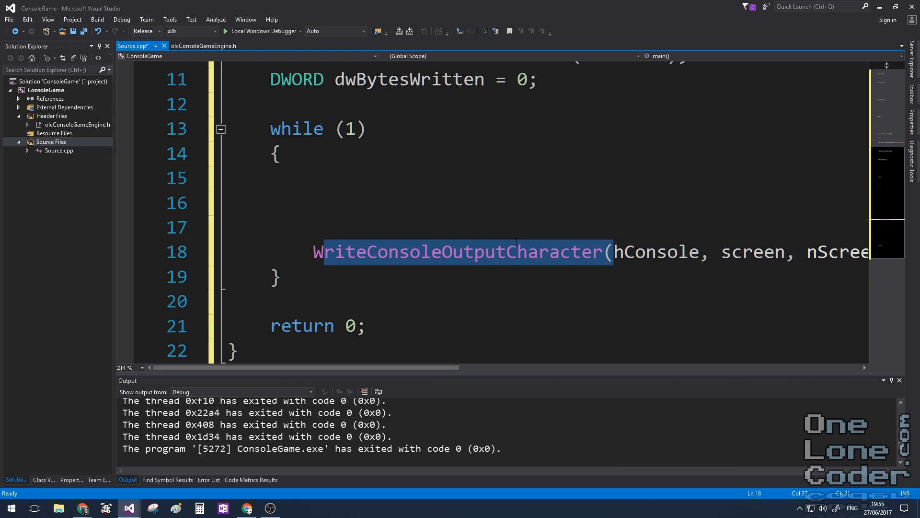
{"action": "left_click", "coordinate": [280, 277]}
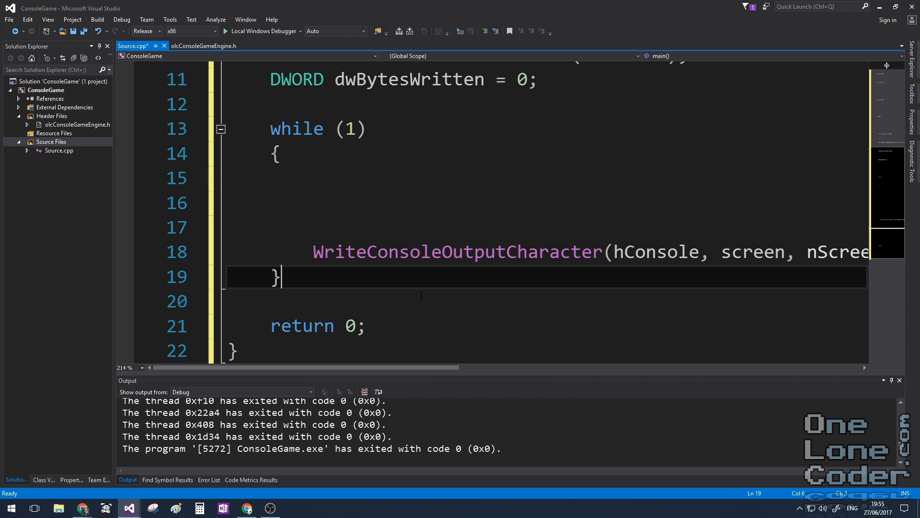
{"action": "scroll", "scroll_direction": "up", "scroll_amount": 3}
{"action": "type", "text": "screen[10 * 80 + 15] = L'P';"}
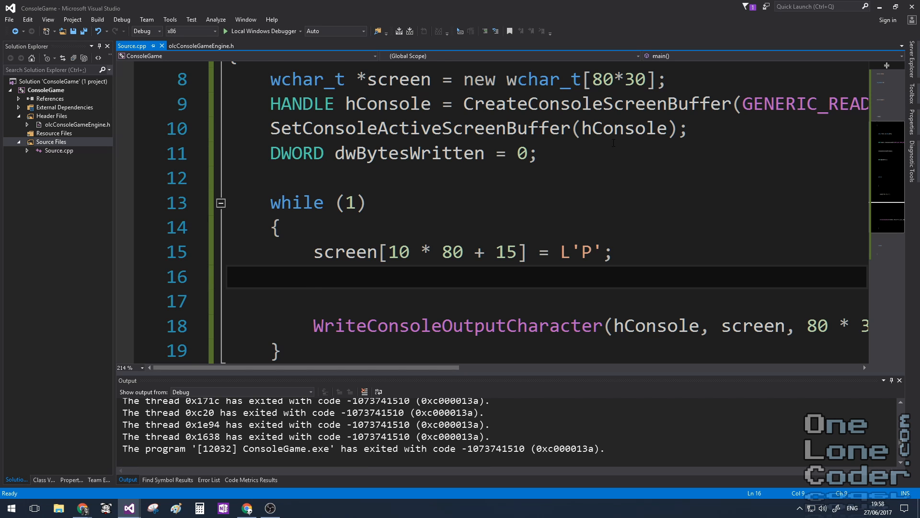
{"action": "mouse_move", "coordinate": [483, 185]}
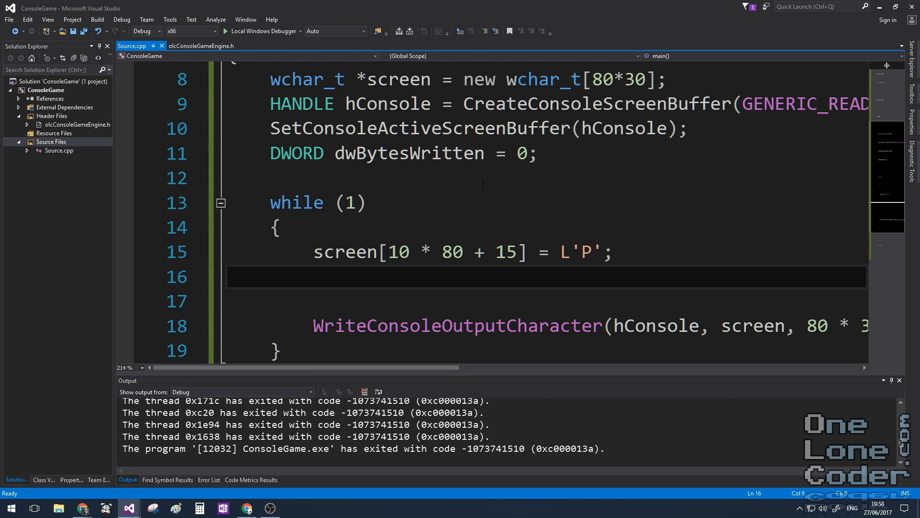
- Review the olcConsoleGameEngine class: console setup, game-loop timing, bPressed key input and screen presentation
{"action": "left_click", "coordinate": [201, 46]}
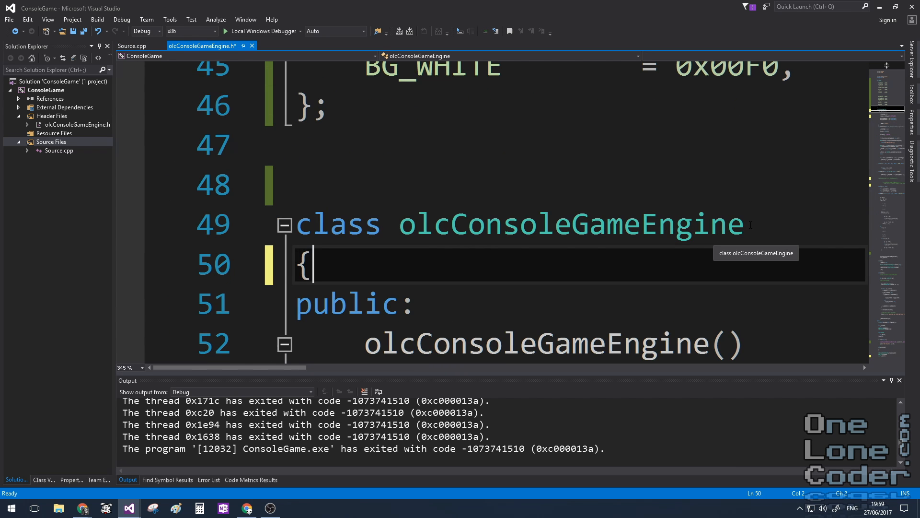
{"action": "double_click", "coordinate": [569, 224]}
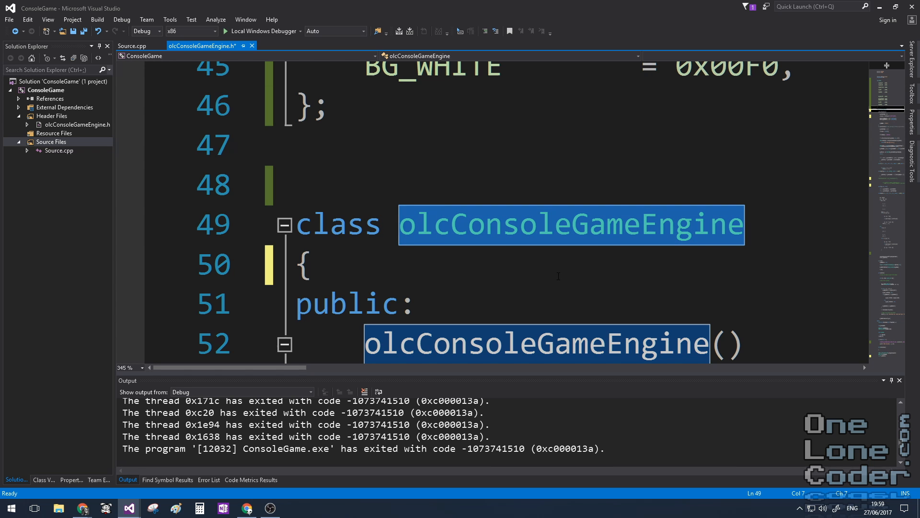
{"action": "scroll", "scroll_direction": "down", "scroll_amount": 3}
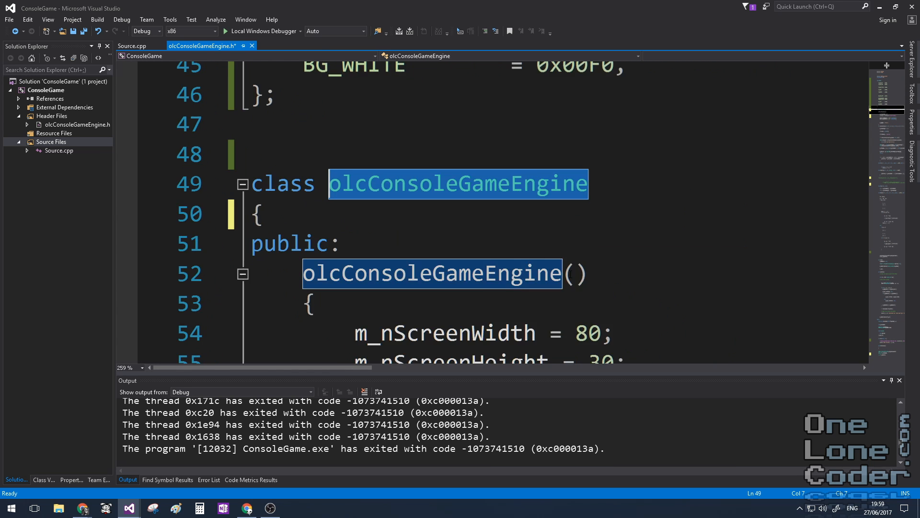
{"action": "scroll", "scroll_direction": "down", "scroll_amount": 3}
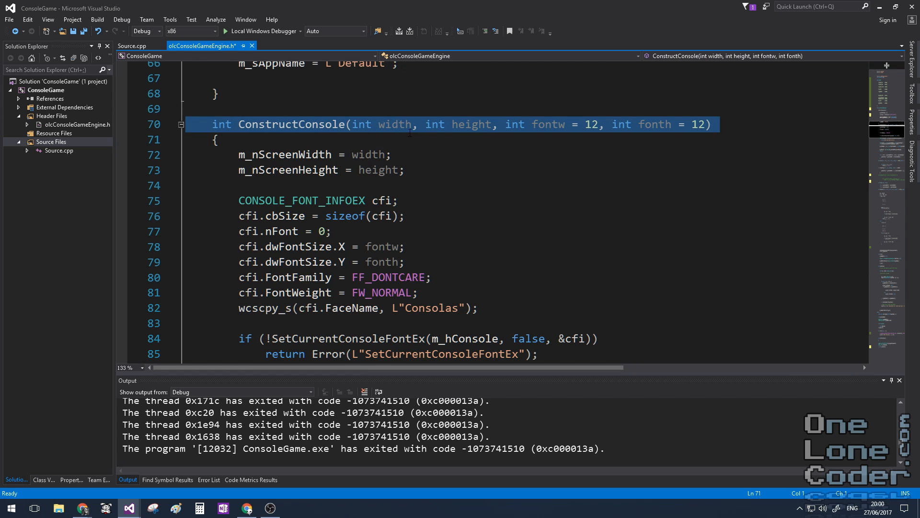
{"action": "mouse_move", "coordinate": [464, 122]}
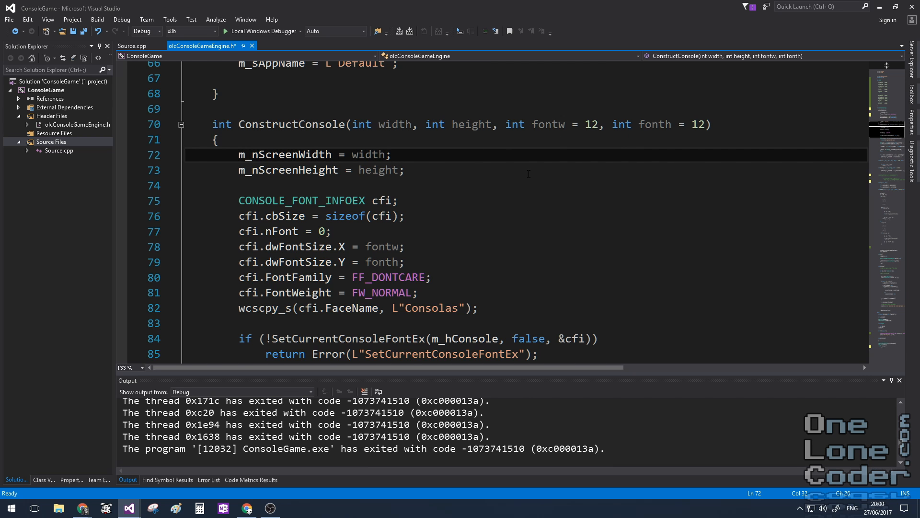
{"action": "scroll", "scroll_direction": "down", "scroll_amount": 3}
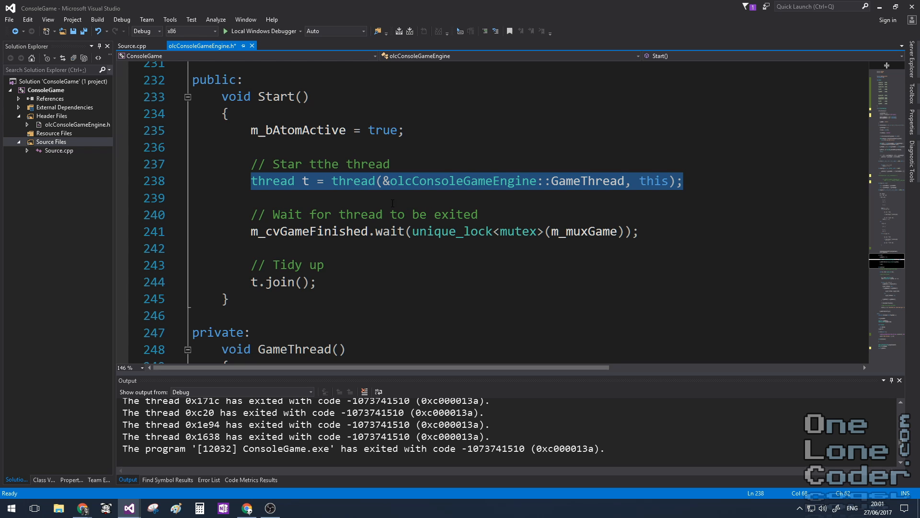
{"action": "mouse_move", "coordinate": [358, 198]}
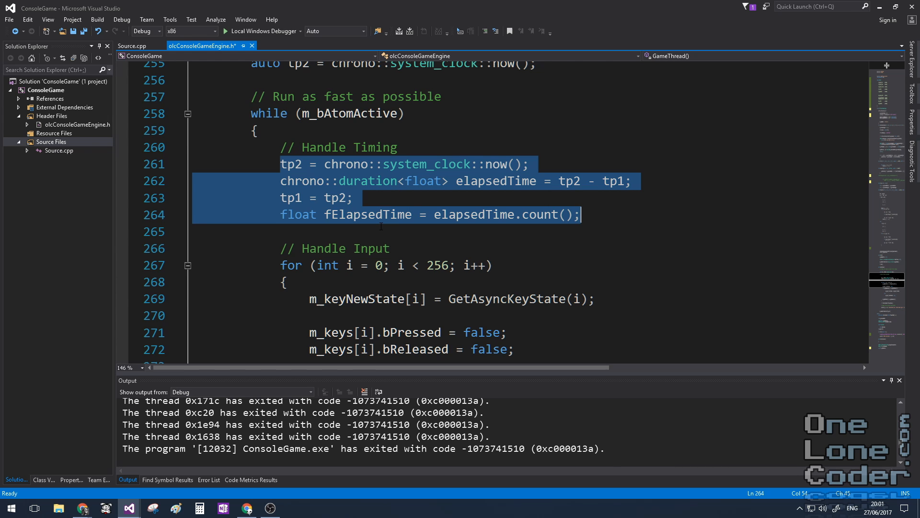
{"action": "scroll", "scroll_direction": "down", "scroll_amount": 3}
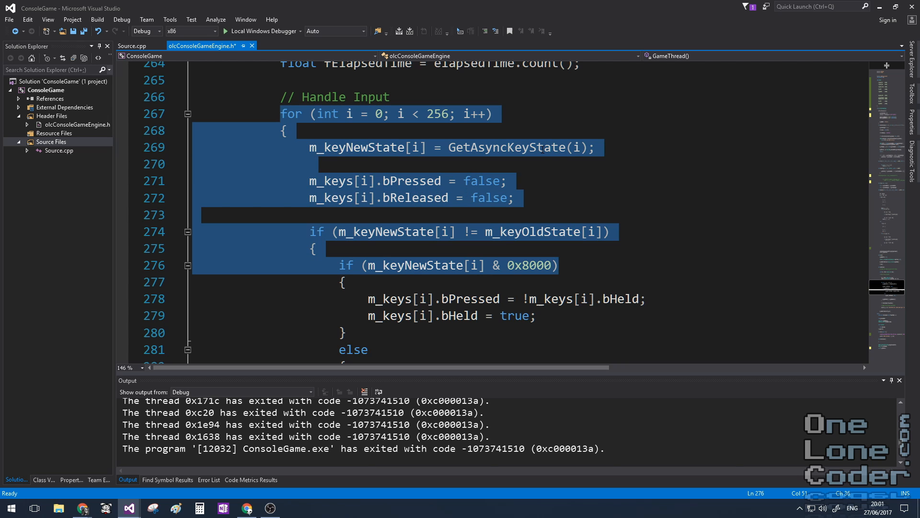
{"action": "double_click", "coordinate": [505, 147]}
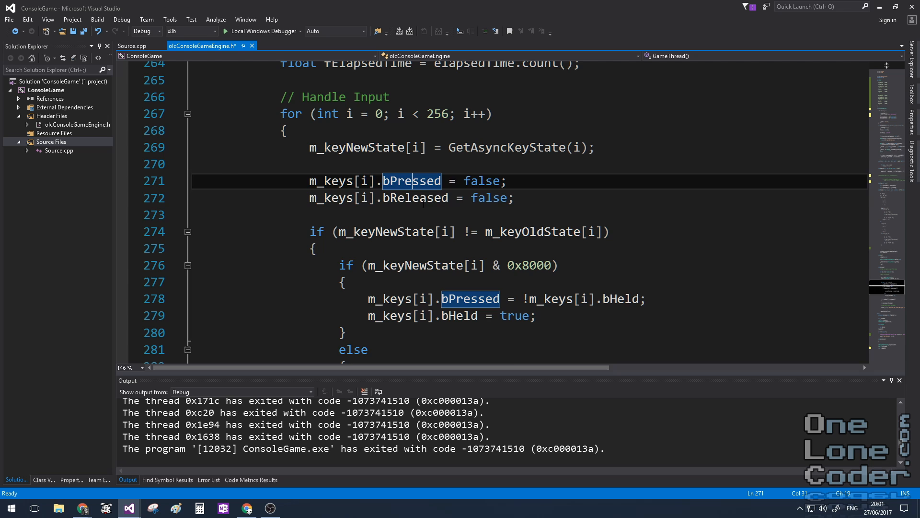
{"action": "scroll", "scroll_direction": "down", "scroll_amount": 3}
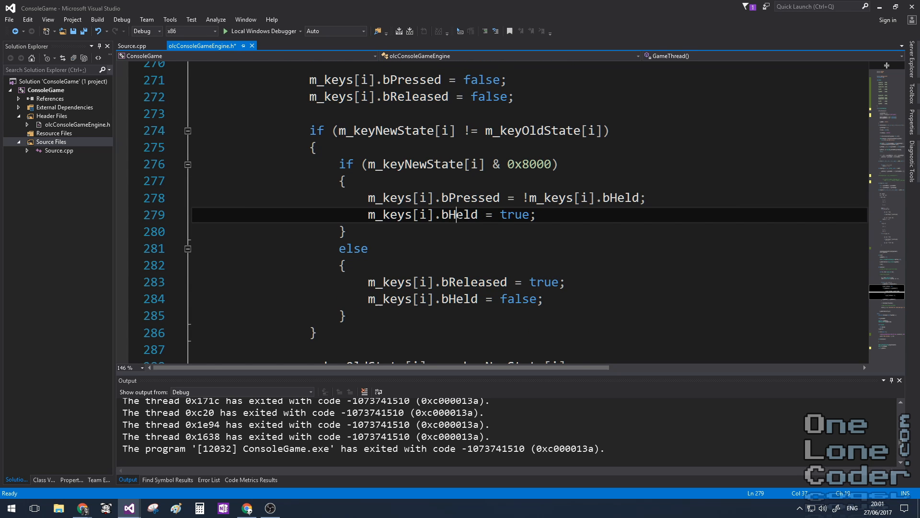
{"action": "scroll", "scroll_direction": "down", "scroll_amount": 3}
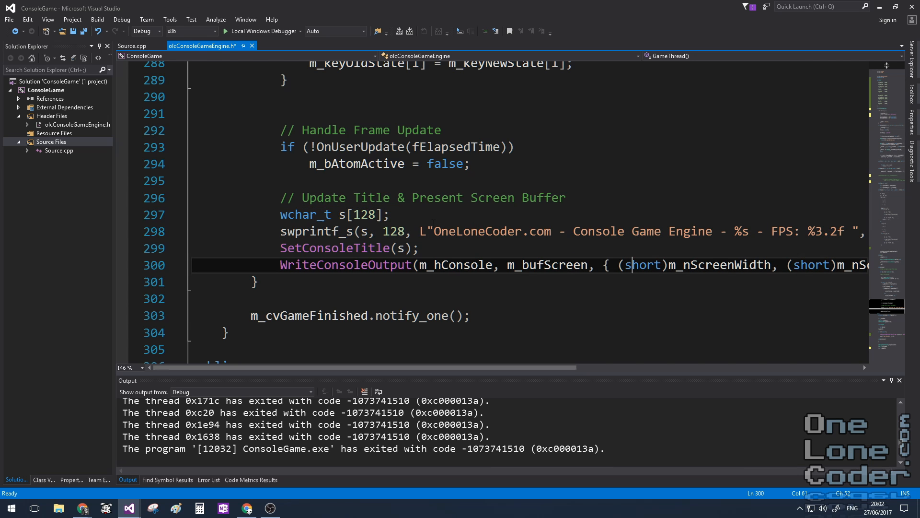
- Delete the test code and write Demo with OnUserCreate/OnUserUpdate, then declare Demo game
{"action": "left_click", "coordinate": [132, 46]}
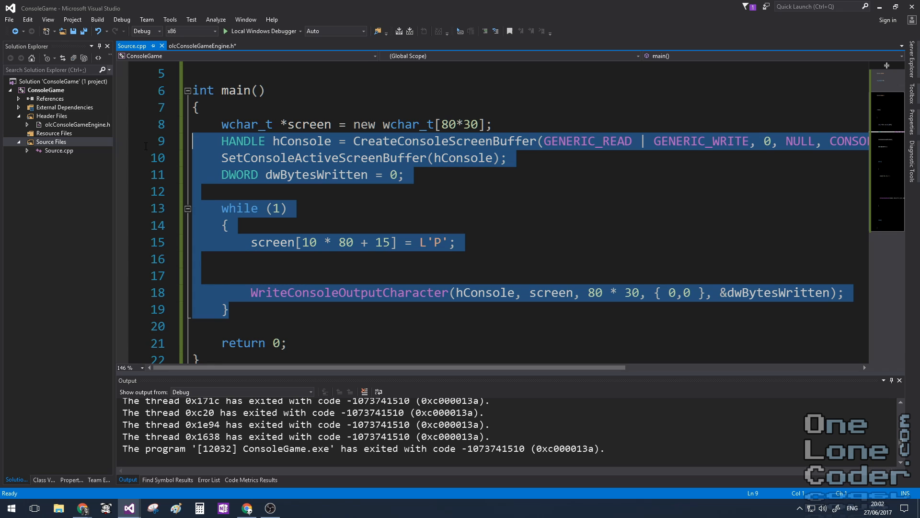
{"action": "key", "text": "Delete"}
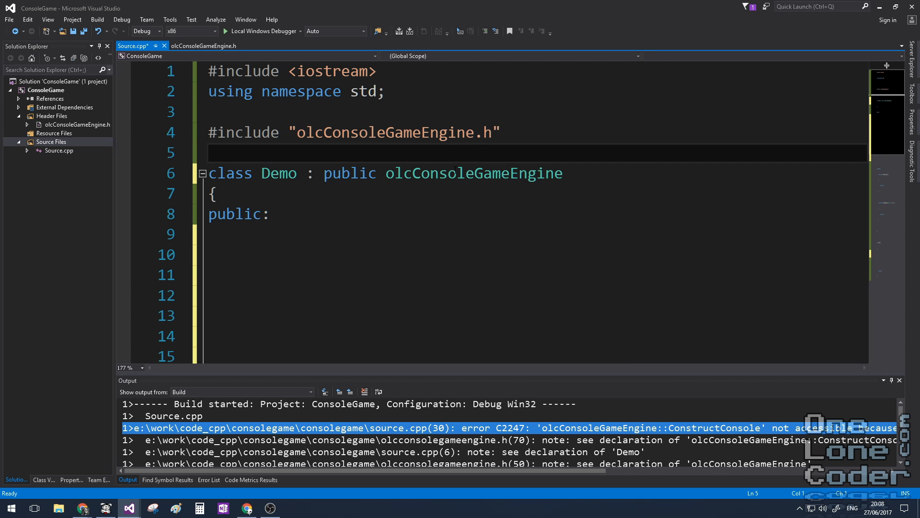
{"action": "mouse_move", "coordinate": [464, 172]}
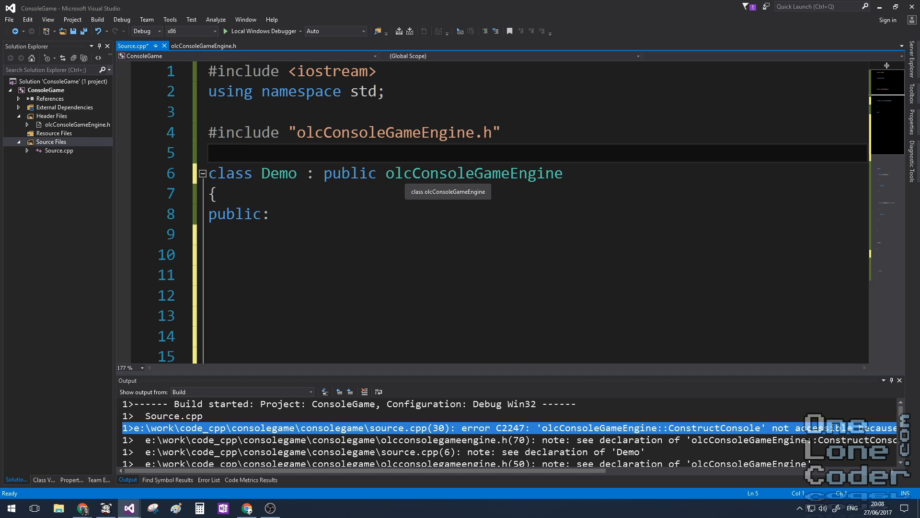
{"action": "double_click", "coordinate": [278, 173]}
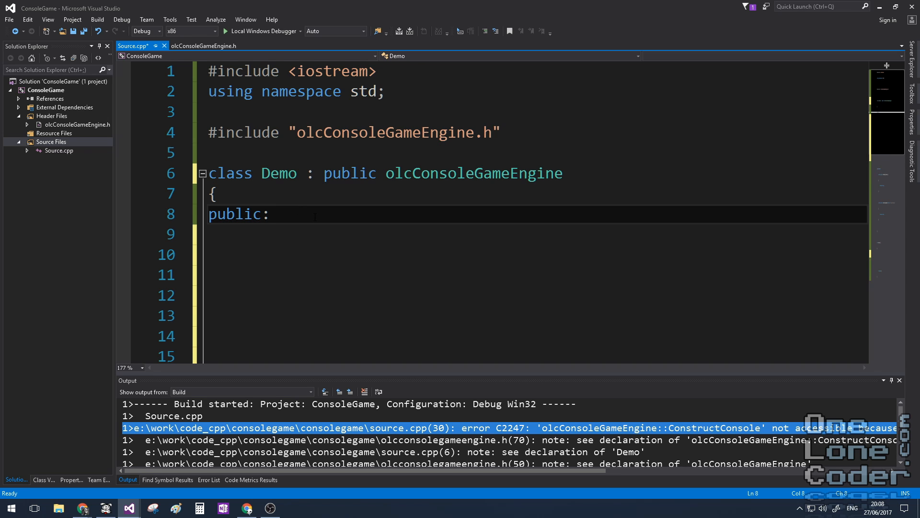
{"action": "type", "text": "Demo()"}
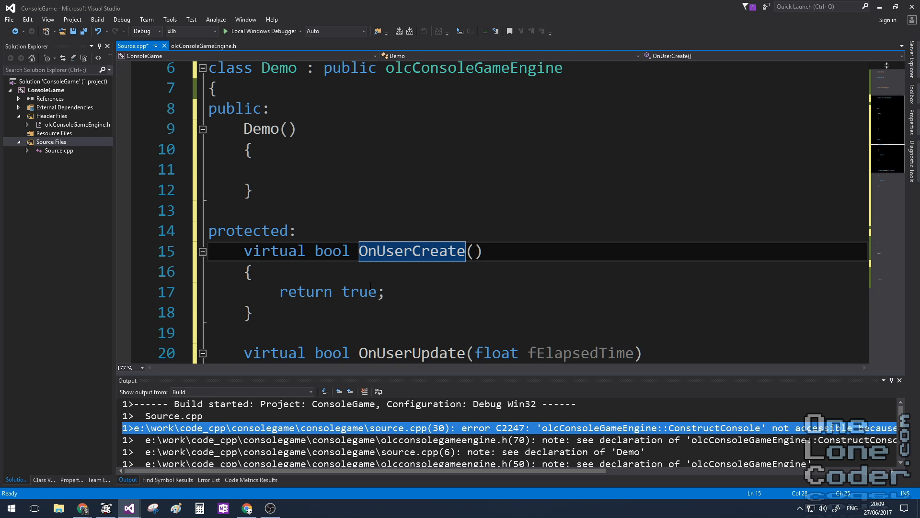
{"action": "left_click", "coordinate": [385, 292]}
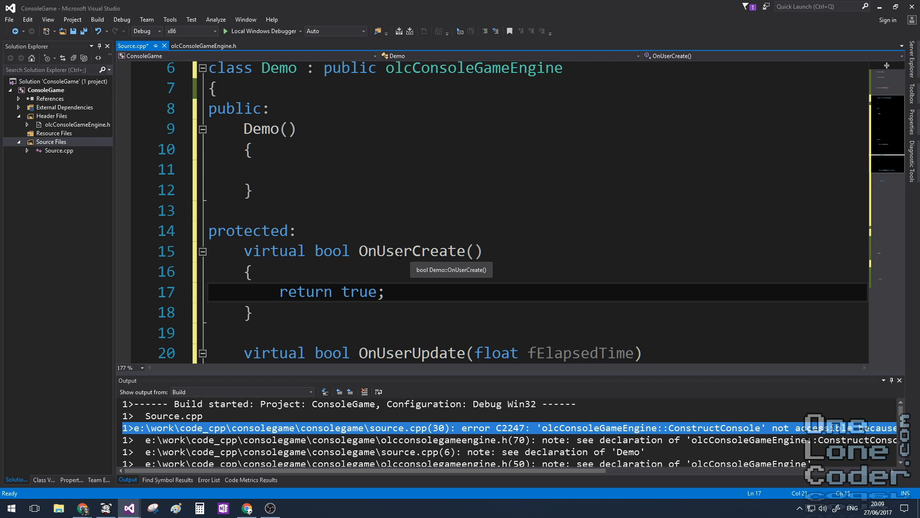
{"action": "scroll", "scroll_direction": "down", "scroll_amount": 3}
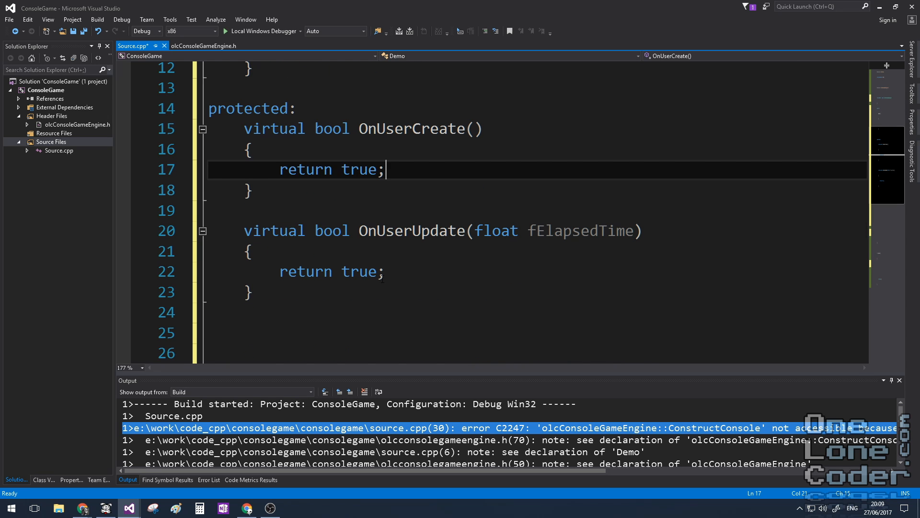
{"action": "left_click", "coordinate": [251, 251]}
{"action": "type", "text": "game"}
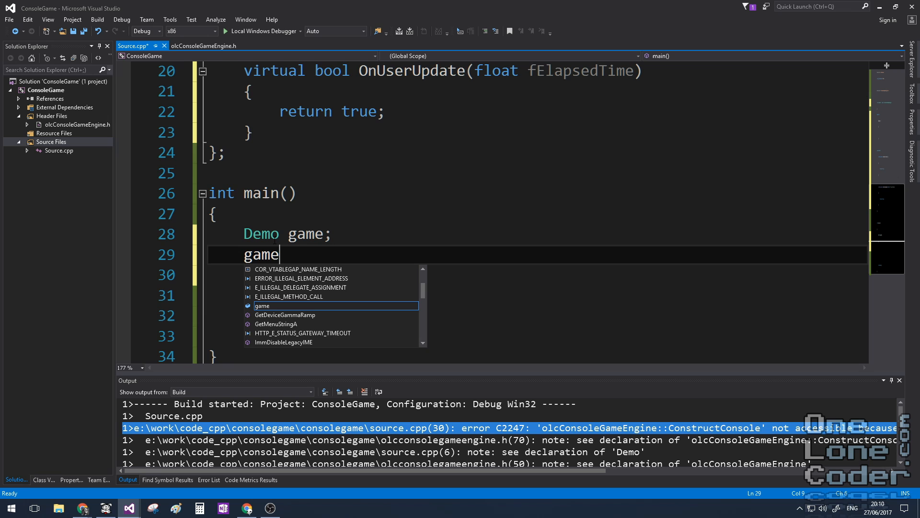
- Call game.ConstructConsole(160, 100, 8, 8) and game.Start() in main, then run the program
{"action": "type", "text": ".ConstructConsole("}
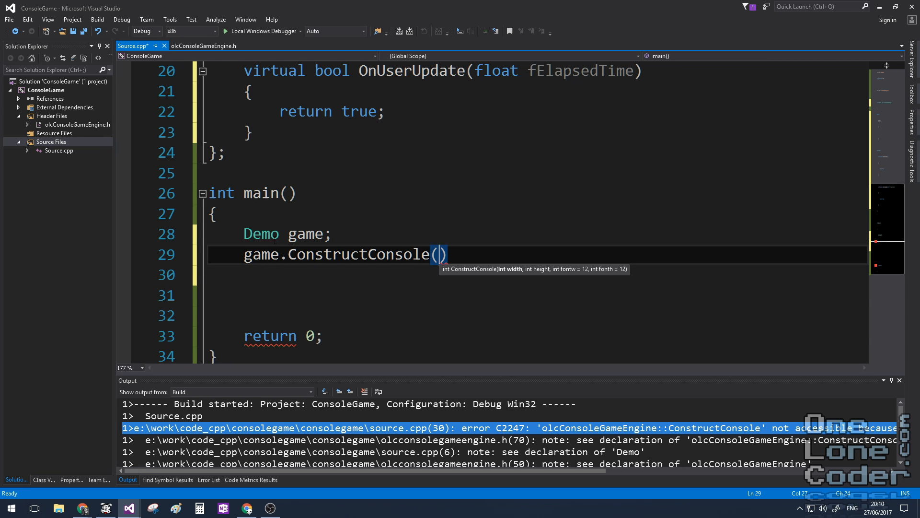
{"action": "type", "text": "1"}
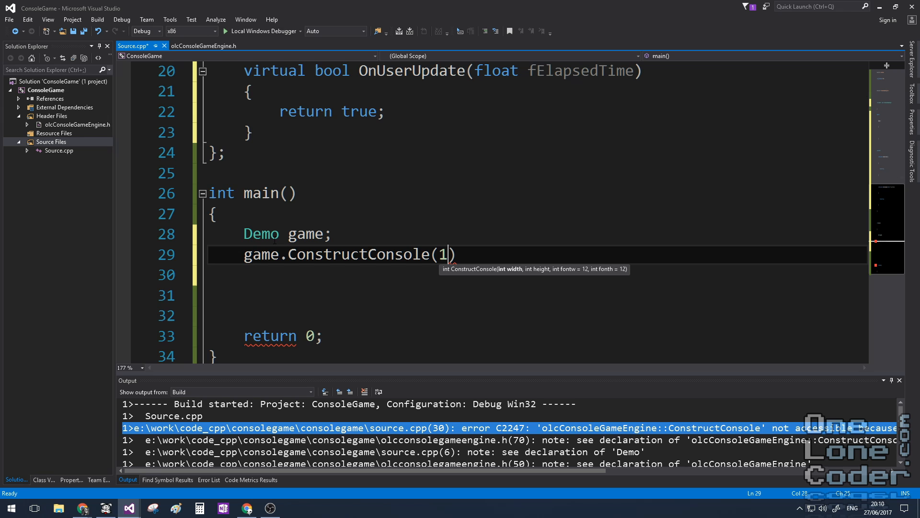
{"action": "type", "text": "60"}
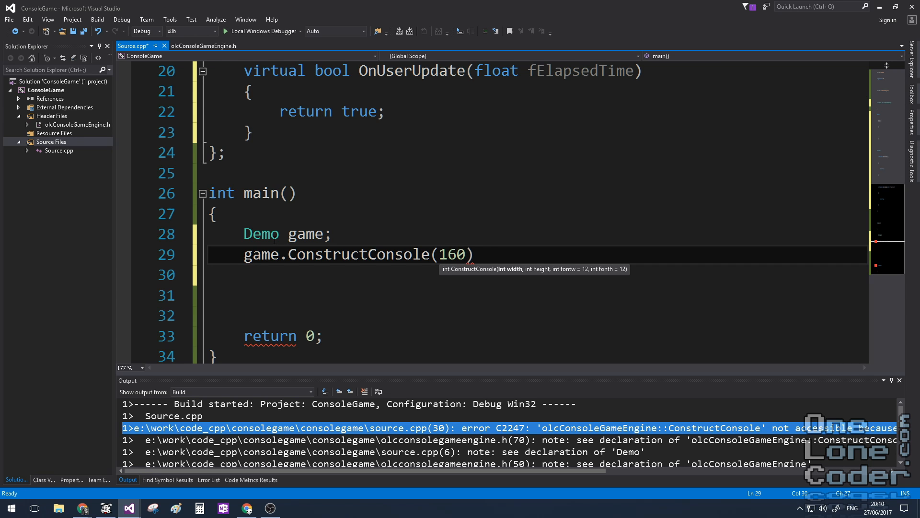
{"action": "type", "text": ", 100"}
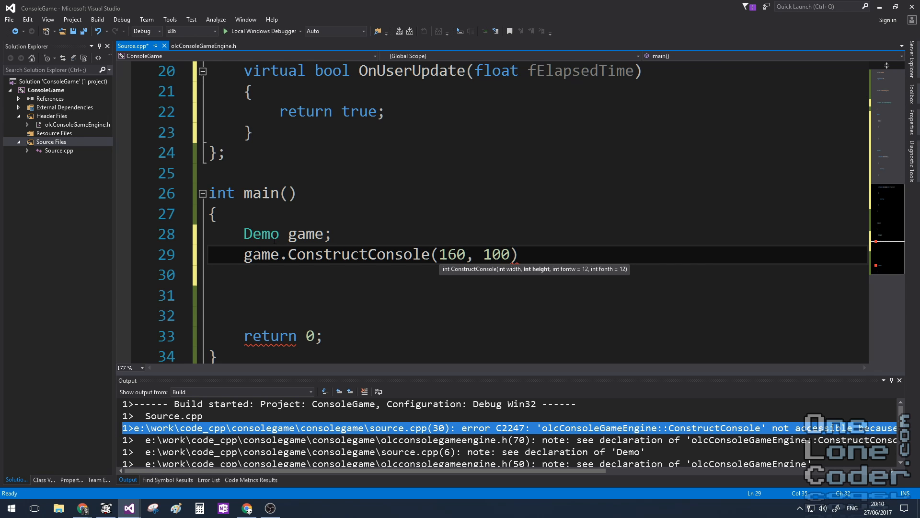
{"action": "type", "text": ","}
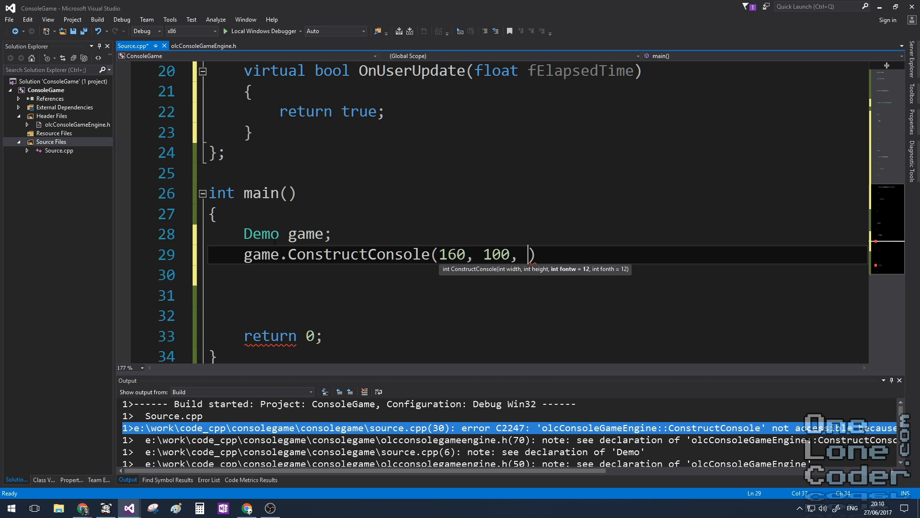
{"action": "type", "text": "8, 8"}
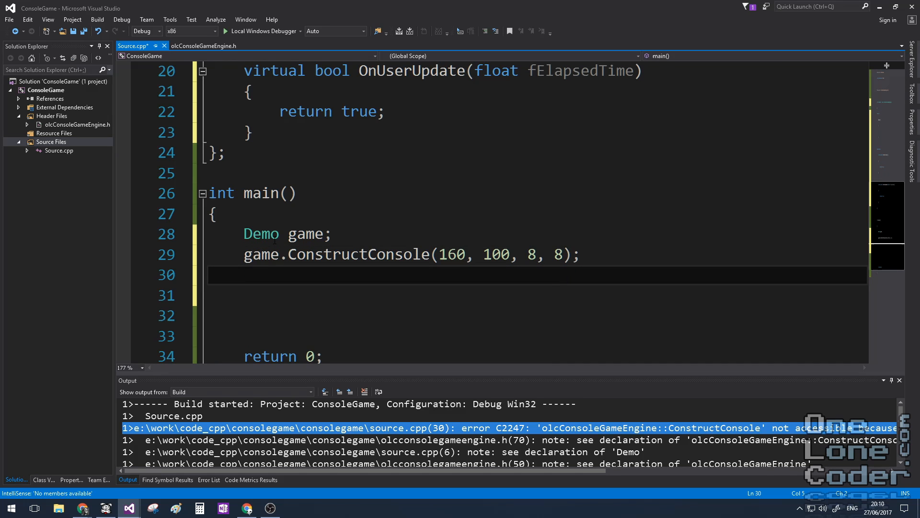
{"action": "type", "text": "game.Start("}
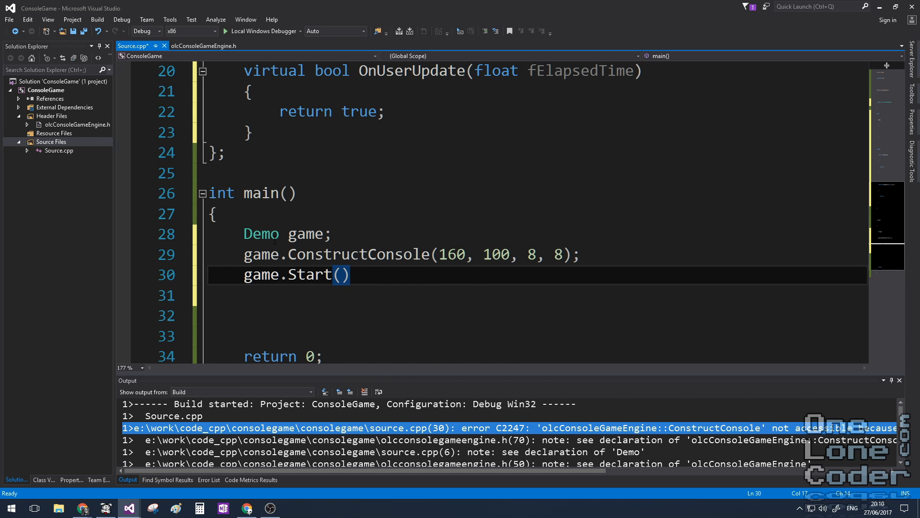
{"action": "left_click", "coordinate": [225, 31]}
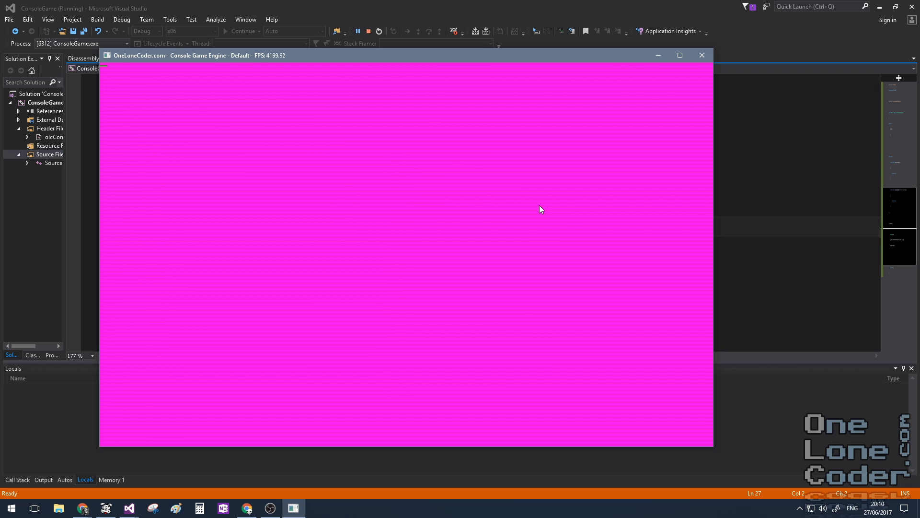
{"action": "mouse_move", "coordinate": [267, 60]}
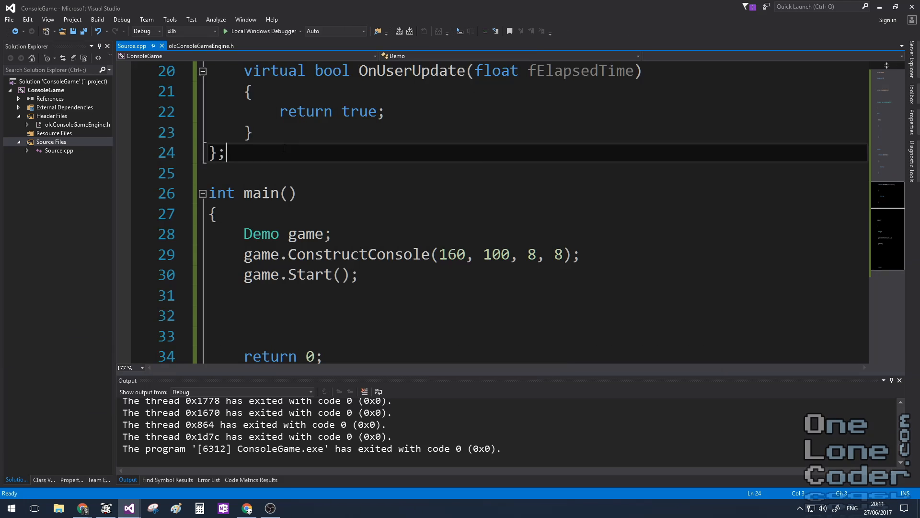
- Inspect the COLOUR enum, default 0x2588 character, and the Draw, Fill and DrawLine functions
{"action": "left_click", "coordinate": [201, 46]}
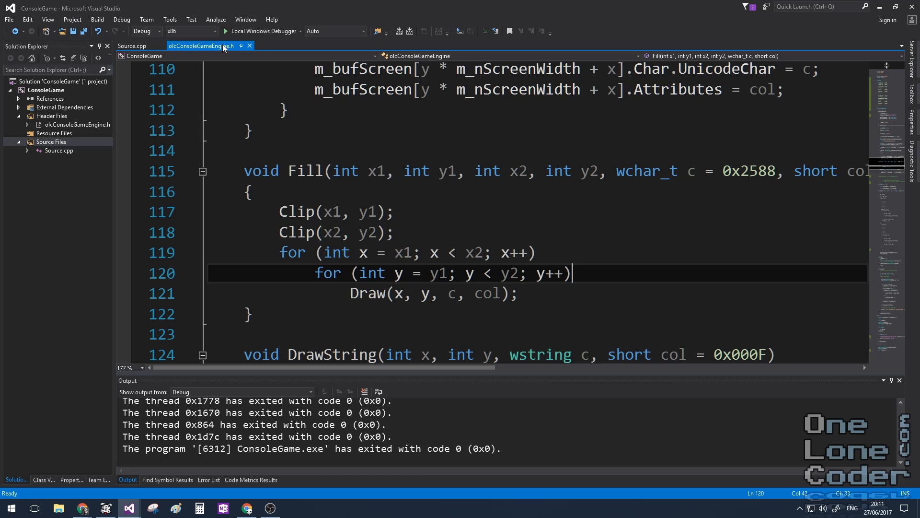
{"action": "scroll", "scroll_direction": "up", "scroll_amount": 3}
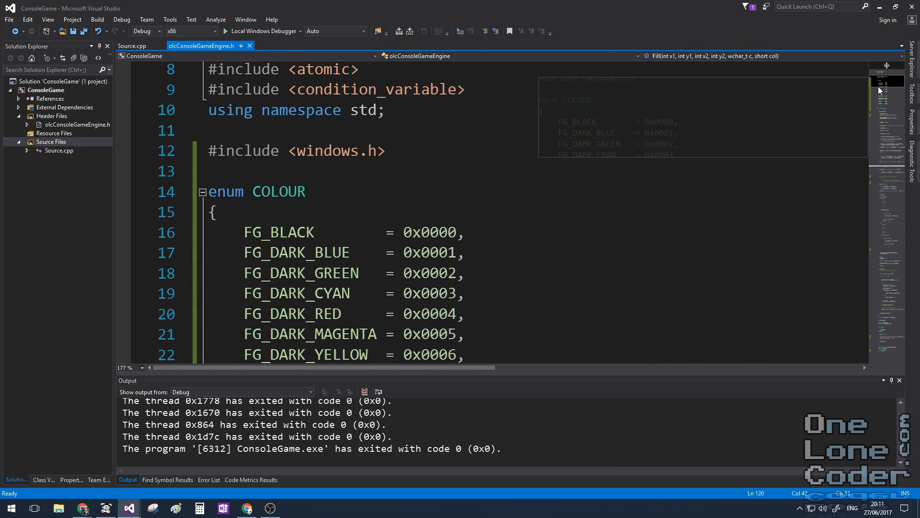
{"action": "scroll", "scroll_direction": "down", "scroll_amount": 3}
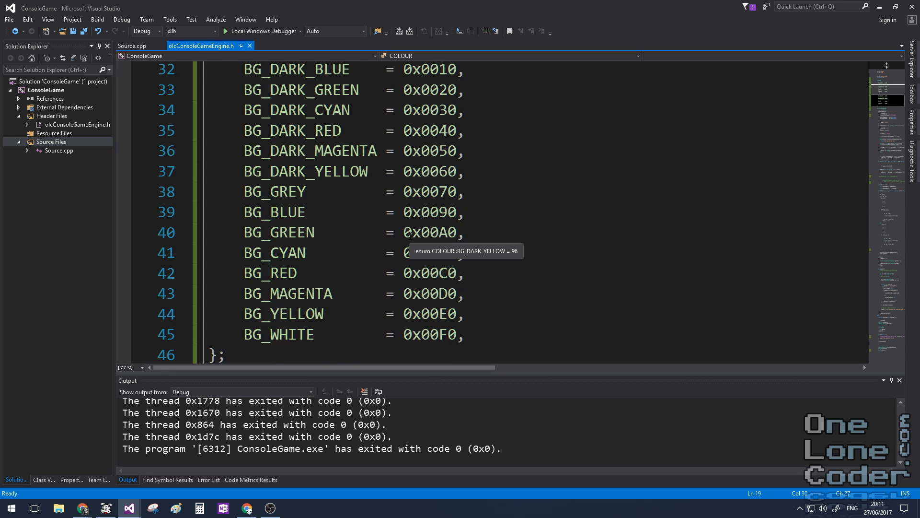
{"action": "scroll", "scroll_direction": "down", "scroll_amount": 3}
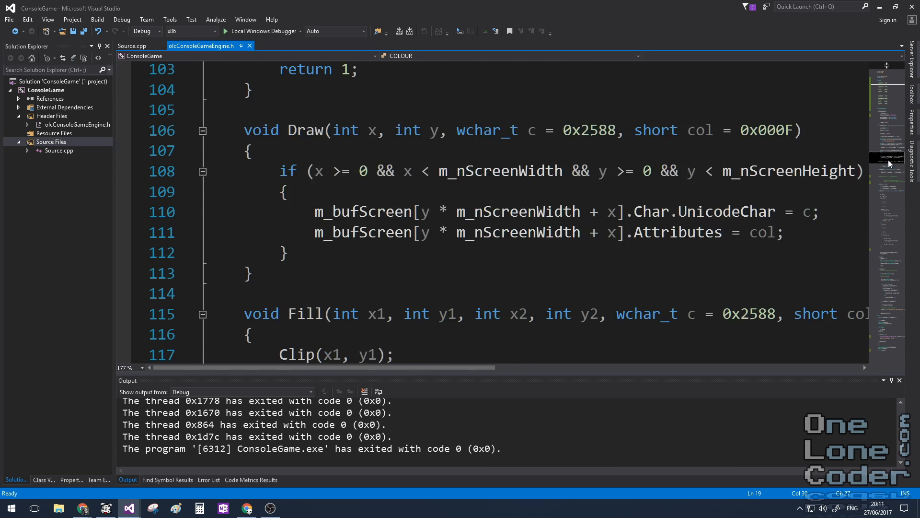
{"action": "scroll", "scroll_direction": "up", "scroll_amount": 3}
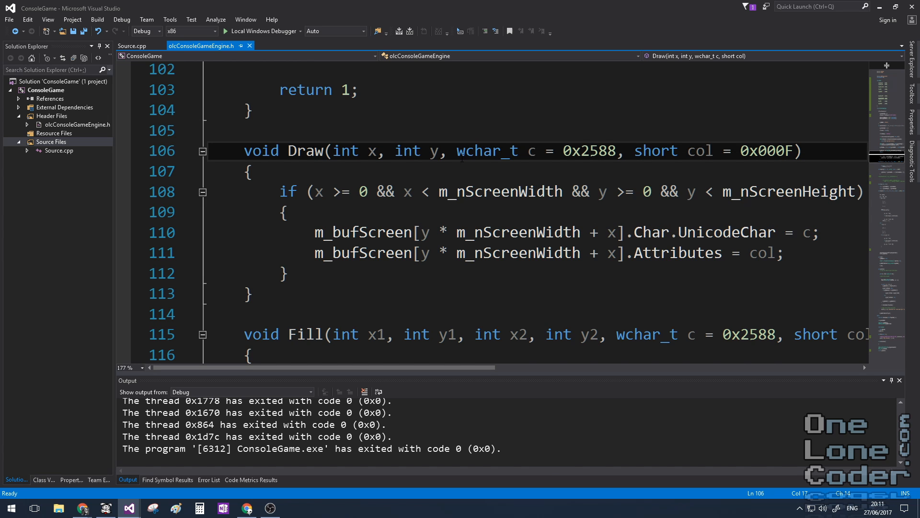
{"action": "double_click", "coordinate": [590, 151]}
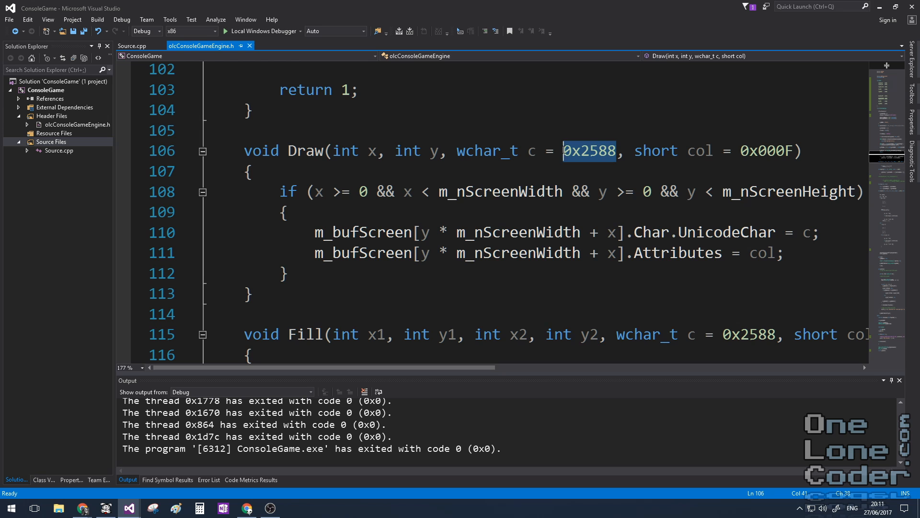
{"action": "left_click", "coordinate": [251, 171]}
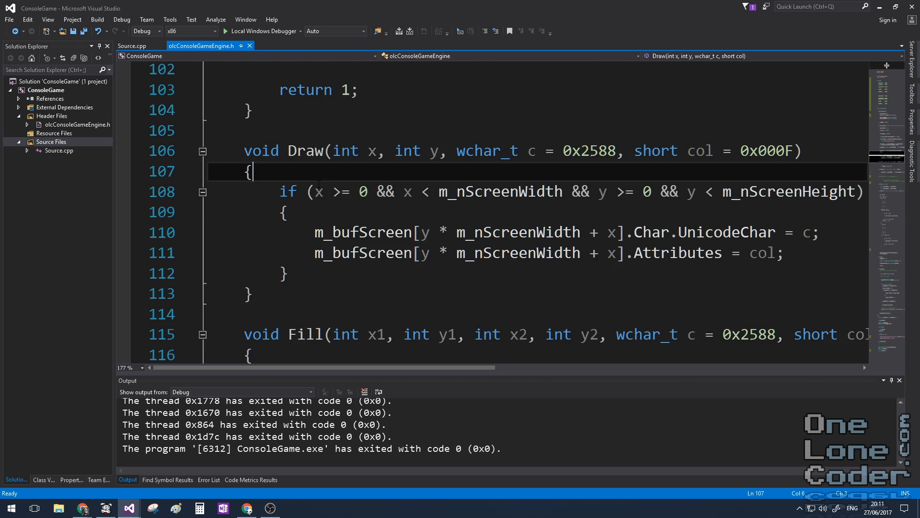
{"action": "scroll", "scroll_direction": "down", "scroll_amount": 3}
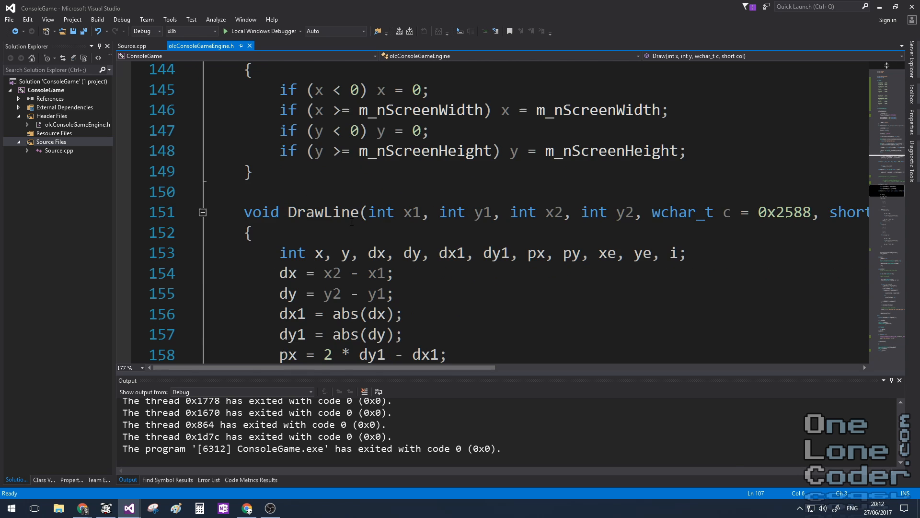
{"action": "scroll", "scroll_direction": "down", "scroll_amount": 3}
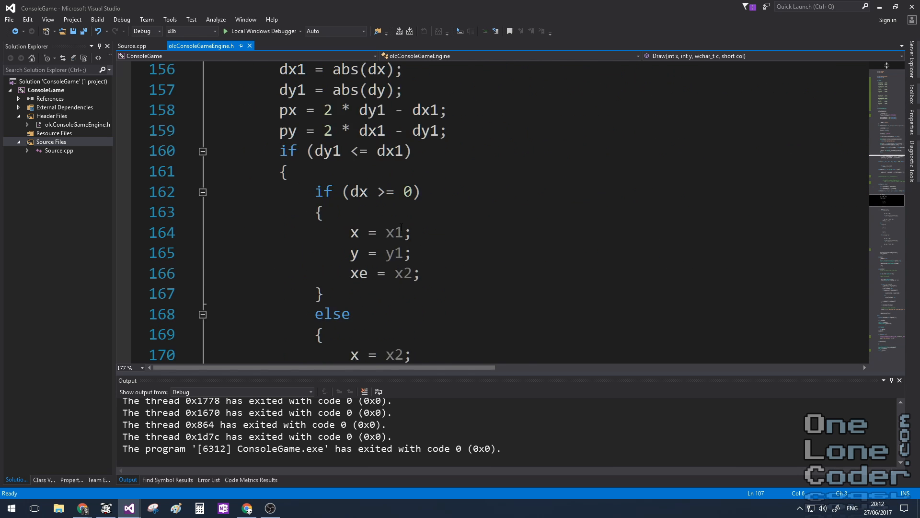
{"action": "scroll", "scroll_direction": "down", "scroll_amount": 3}
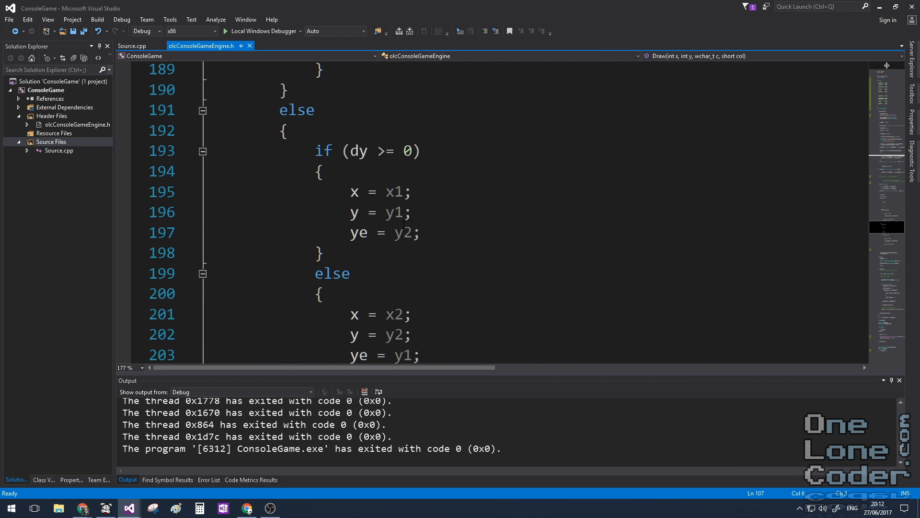
- Fill every cell with random-colour '#' via nested x/y loops, and add private m_fPlayerX/m_fPlayerY floats
{"action": "left_click", "coordinate": [134, 46]}
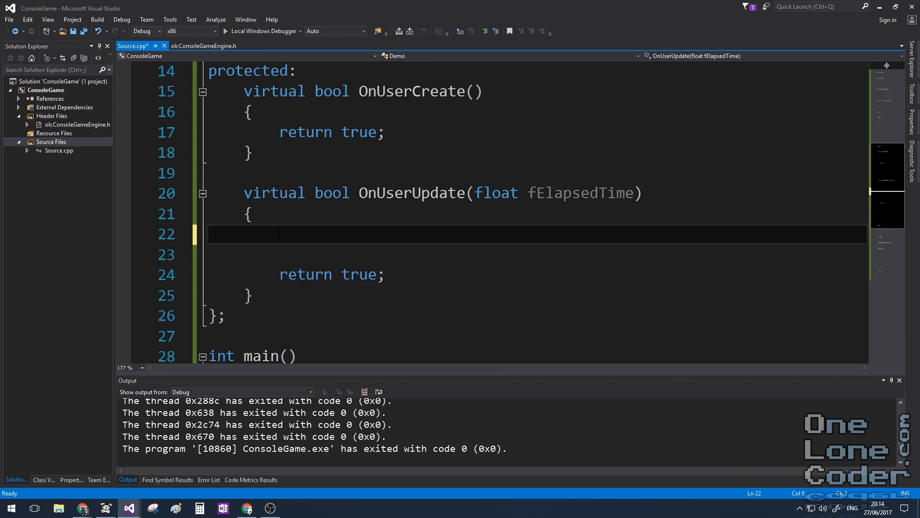
{"action": "mouse_move", "coordinate": [420, 220]}
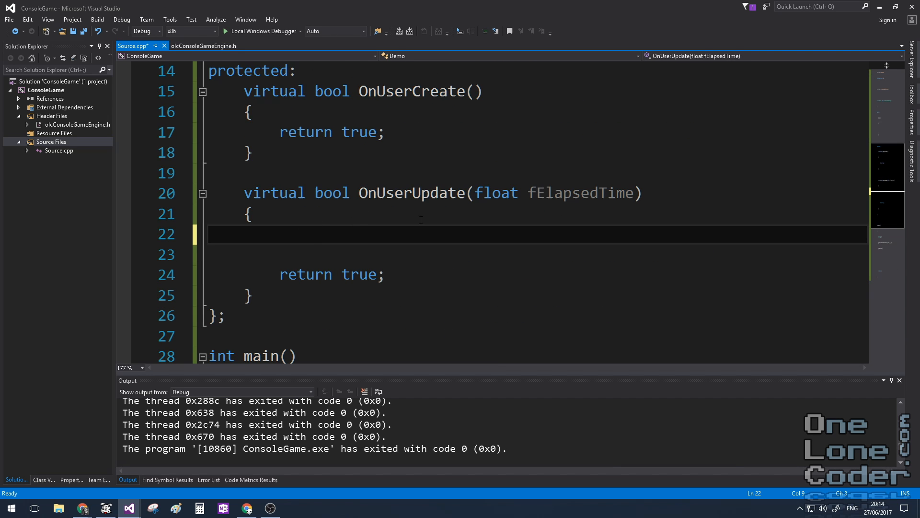
{"action": "mouse_move", "coordinate": [413, 193]}
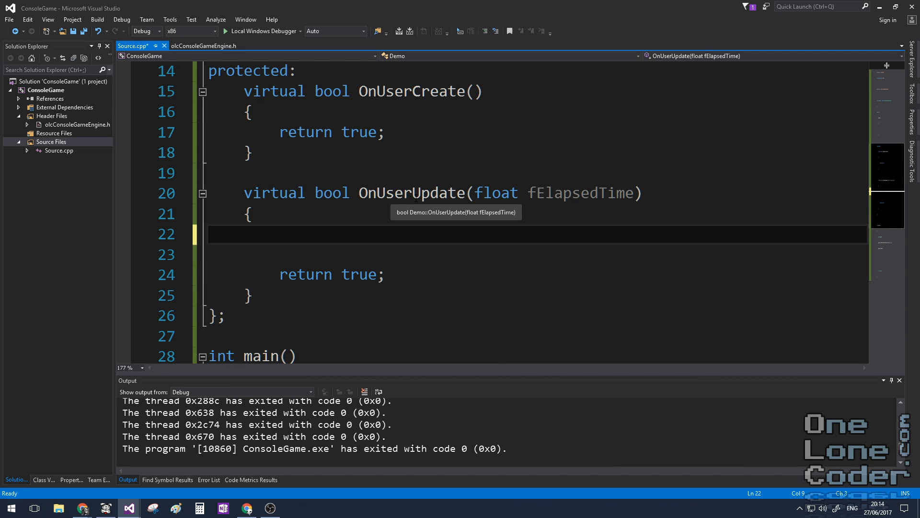
{"action": "type", "text": "for (int x = 0; x < m_nScreenWidth; x++)"}
{"action": "type", "text": "Draw(x, y, L'#', rand() % 16);"}
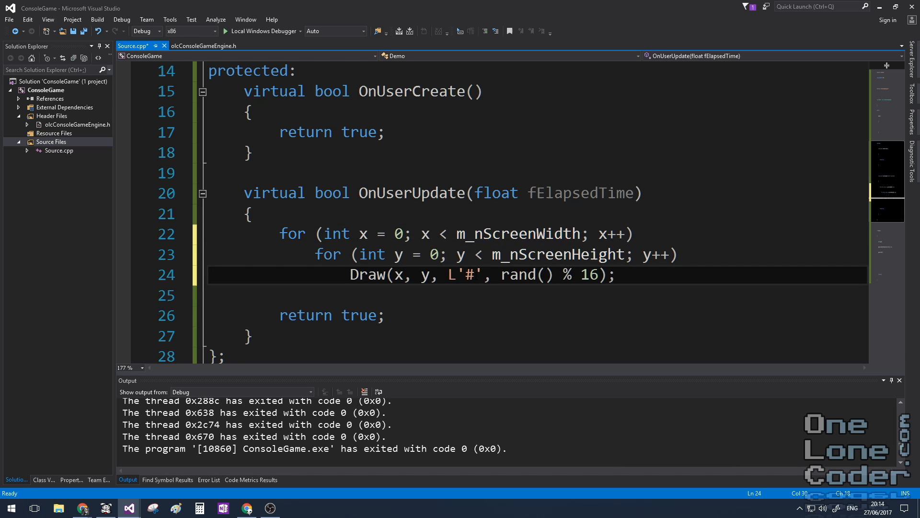
{"action": "left_click", "coordinate": [573, 274]}
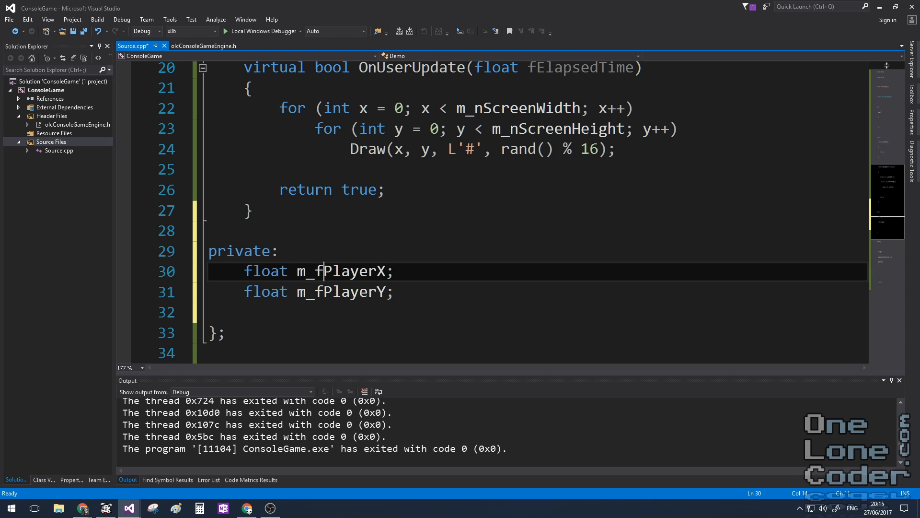
- Initialise m_fPlayerX and m_fPlayerY to 10.0f in OnUserCreate
{"action": "double_click", "coordinate": [339, 270]}
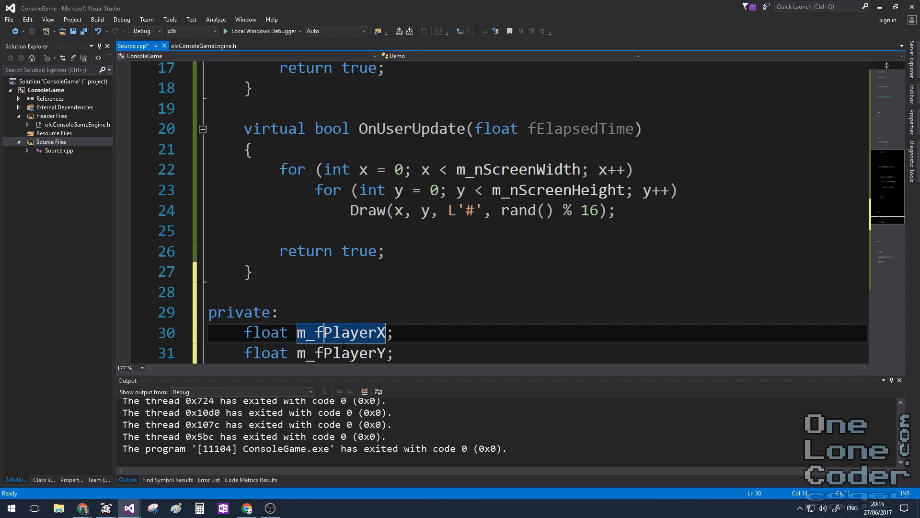
{"action": "mouse_move", "coordinate": [359, 293]}
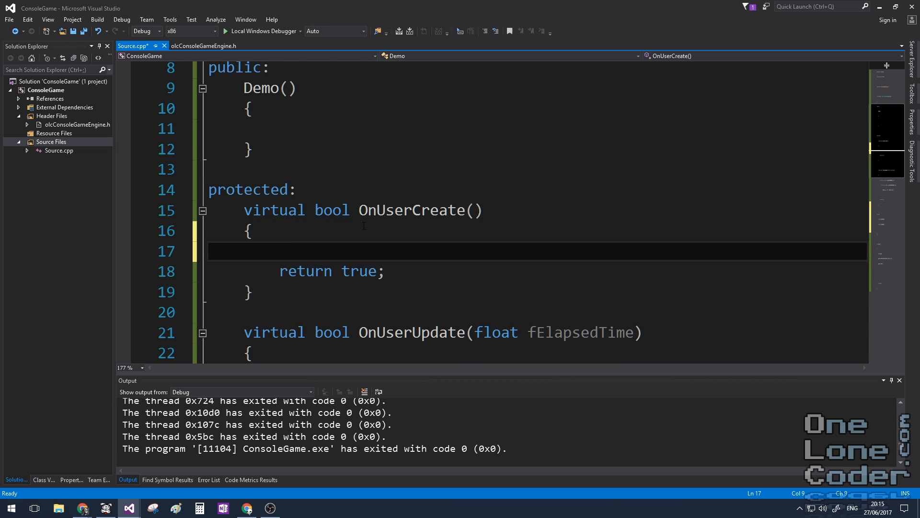
{"action": "type", "text": "m_fPlayer"}
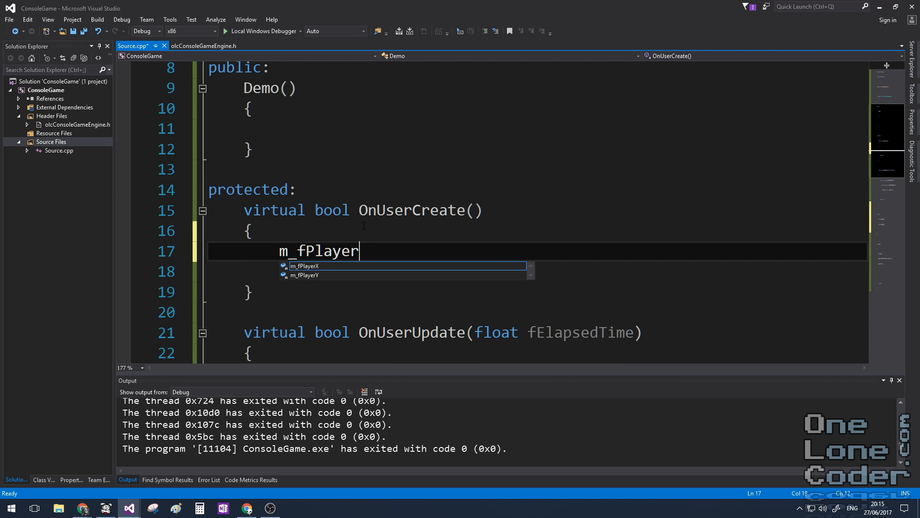
{"action": "type", "text": "X = 0.0f;"}
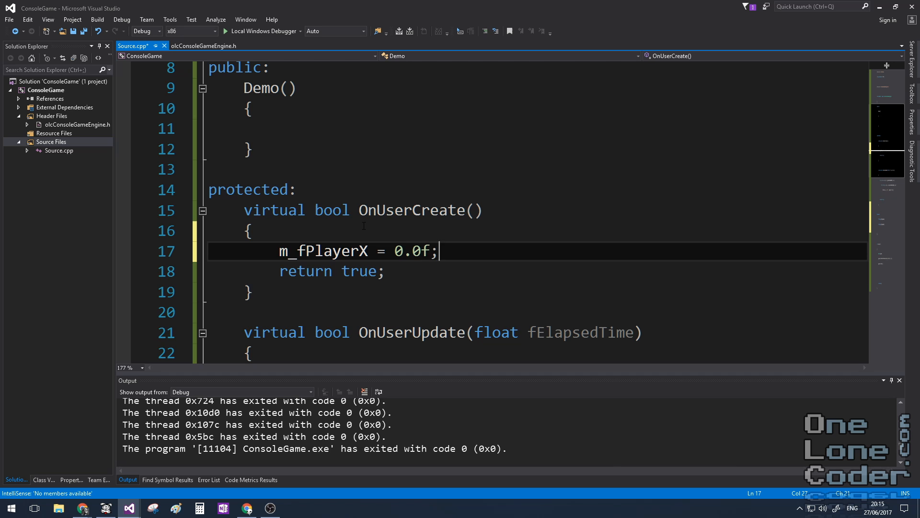
{"action": "type", "text": "m_fPlayerY = 0.0f;"}
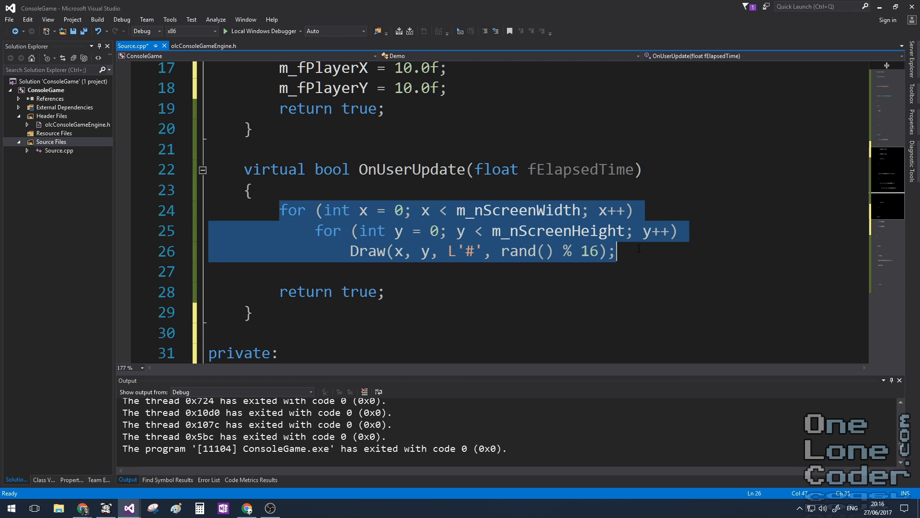
- Replace the random loop with Fill(0, 0, m_nScreenWidth, m_nScreenHeight, L' ', 0) to clear the screen
{"action": "key", "text": "Delete"}
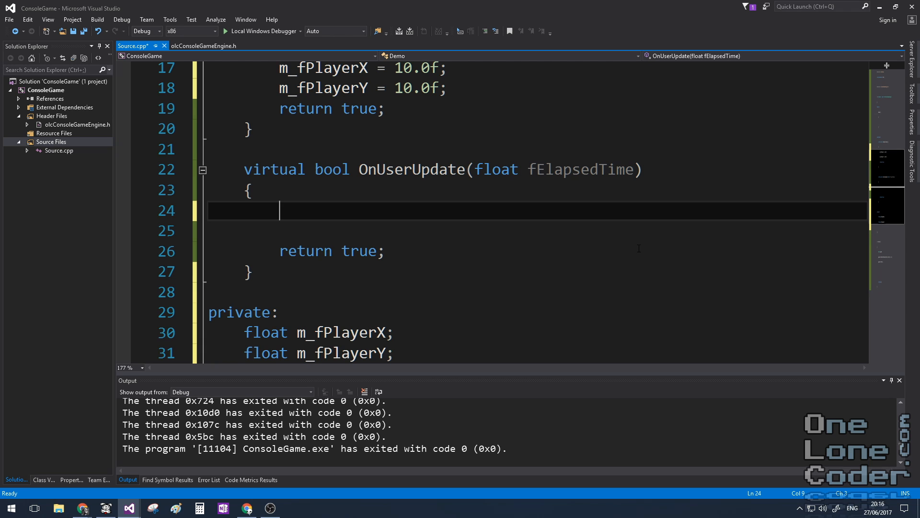
{"action": "type", "text": "Fill("}
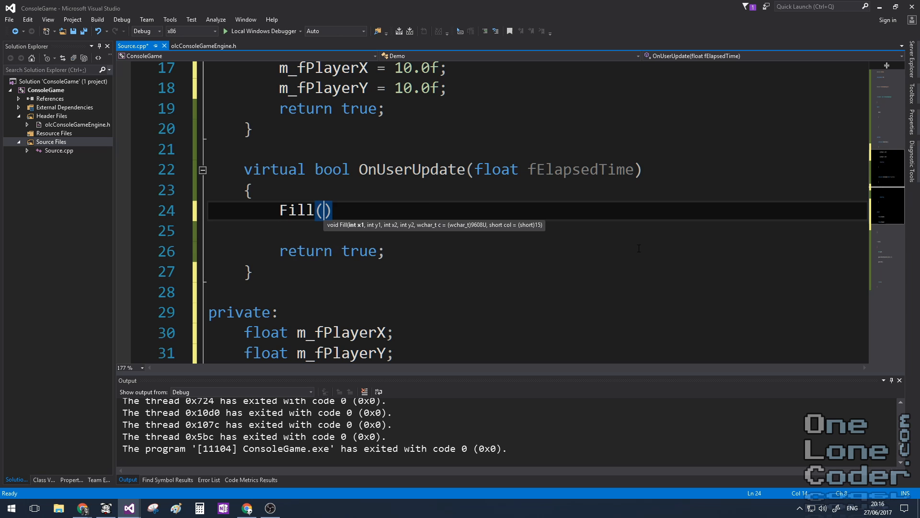
{"action": "type", "text": "0,0"}
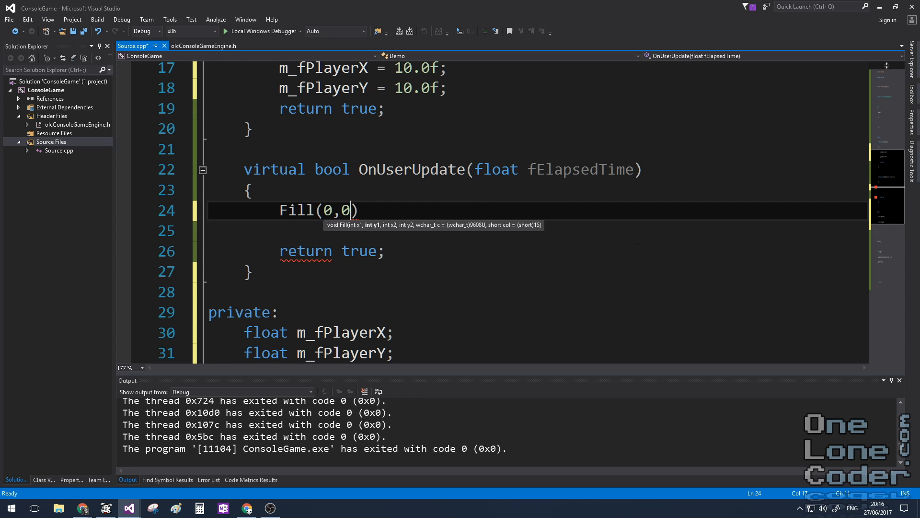
{"action": "type", "text": ","}
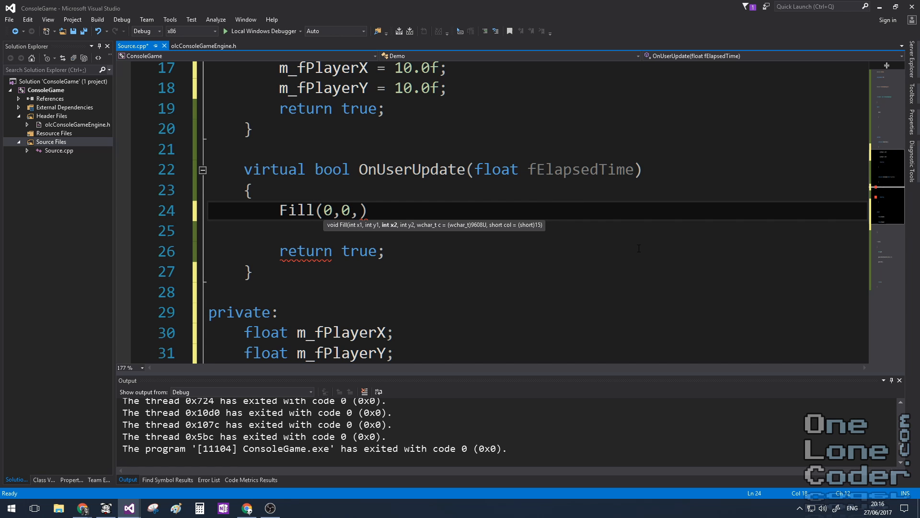
{"action": "type", "text": "m_"}
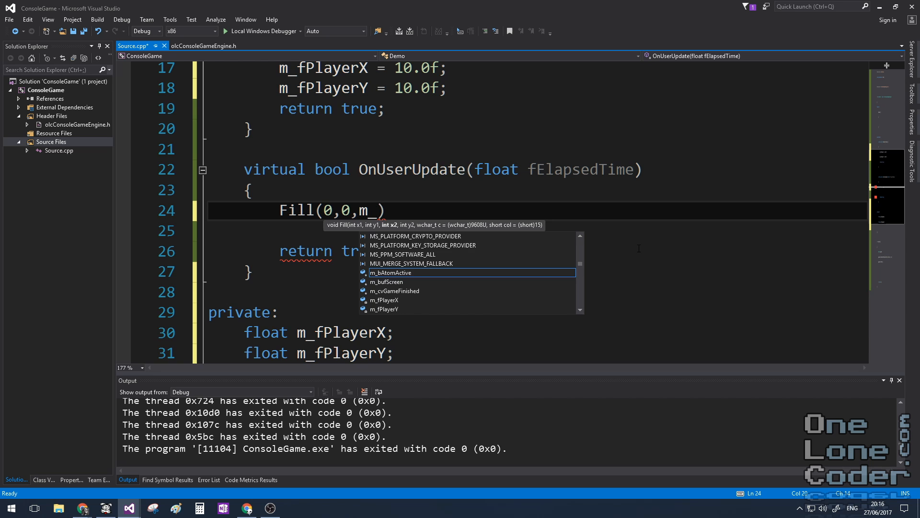
{"action": "mouse_move", "coordinate": [390, 272]}
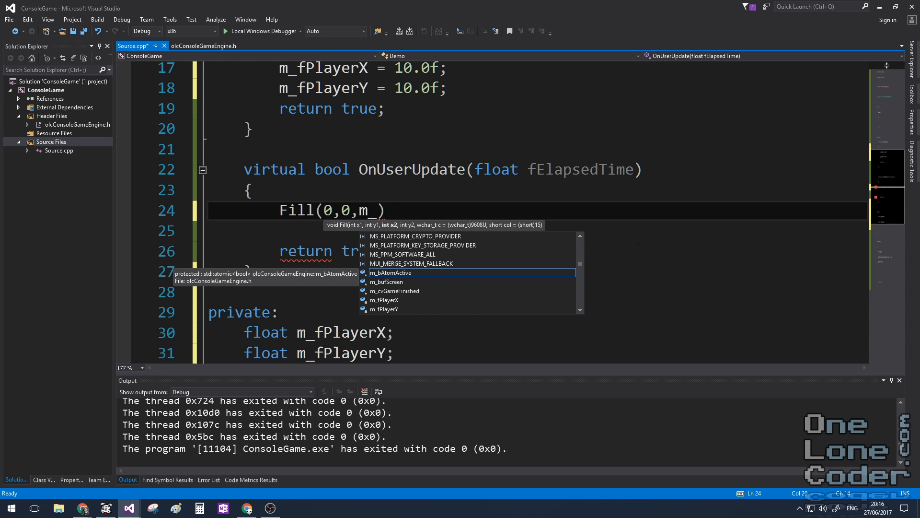
{"action": "type", "text": "nScreenWidth,"}
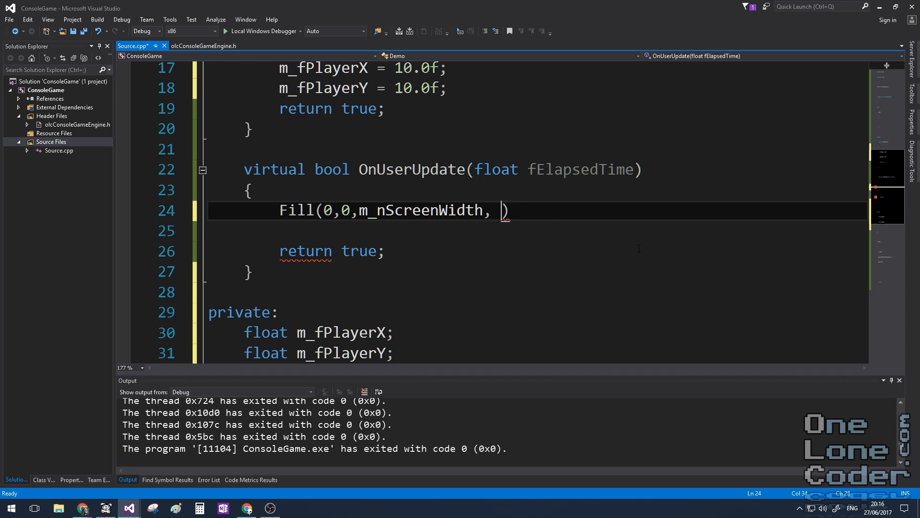
{"action": "type", "text": "m_nScreenHeight, L'"}
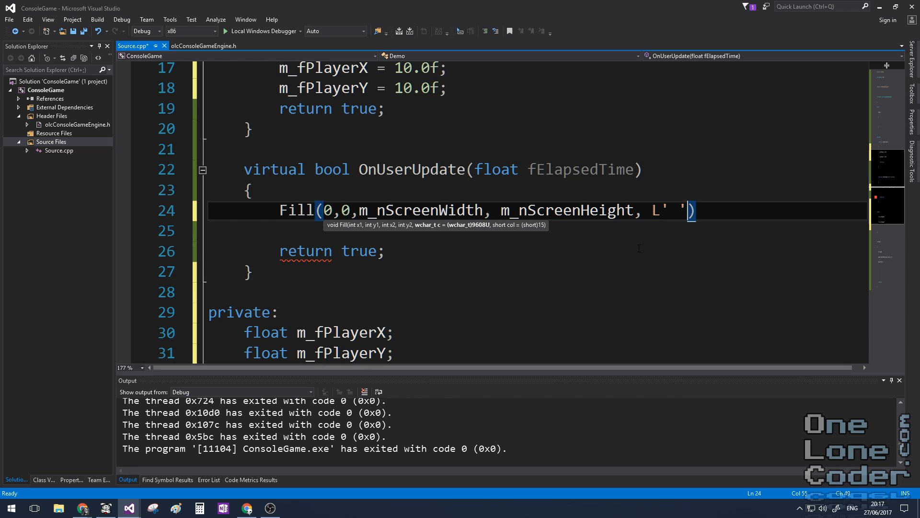
{"action": "type", "text": ","}
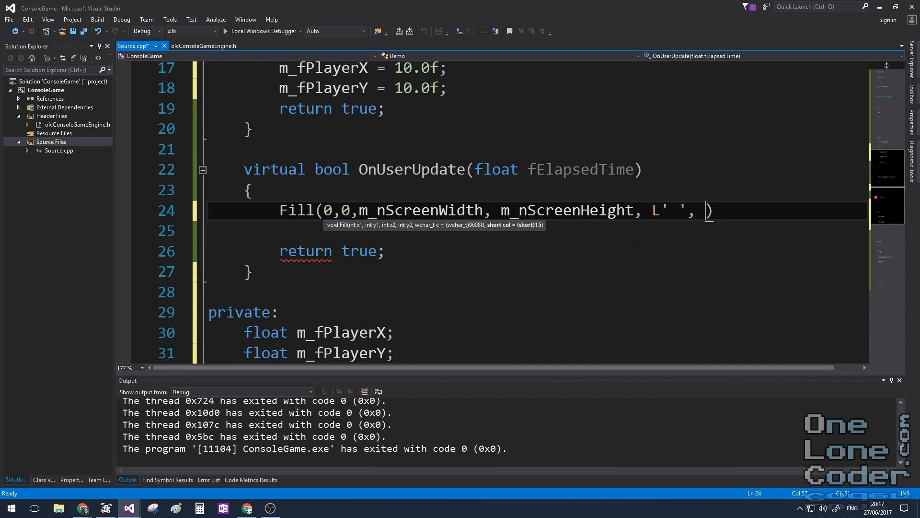
{"action": "type", "text": "0);"}
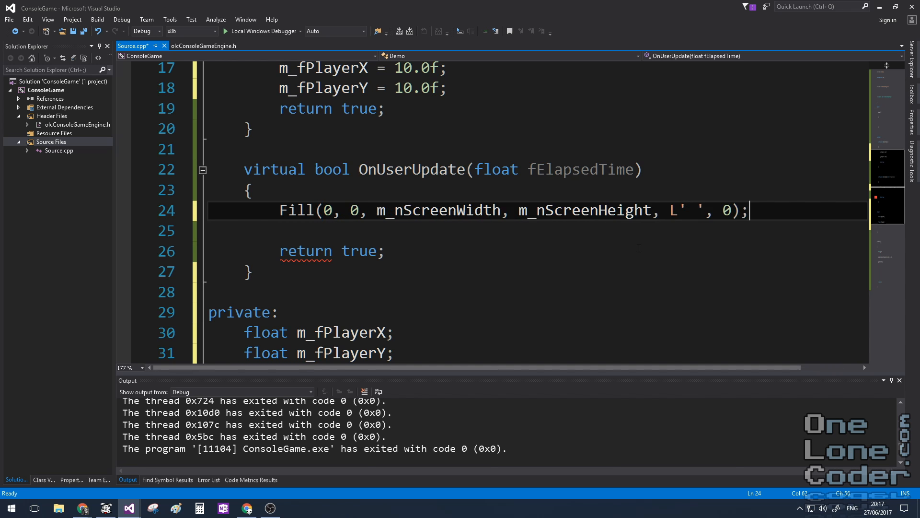
{"action": "key", "text": "Enter"}
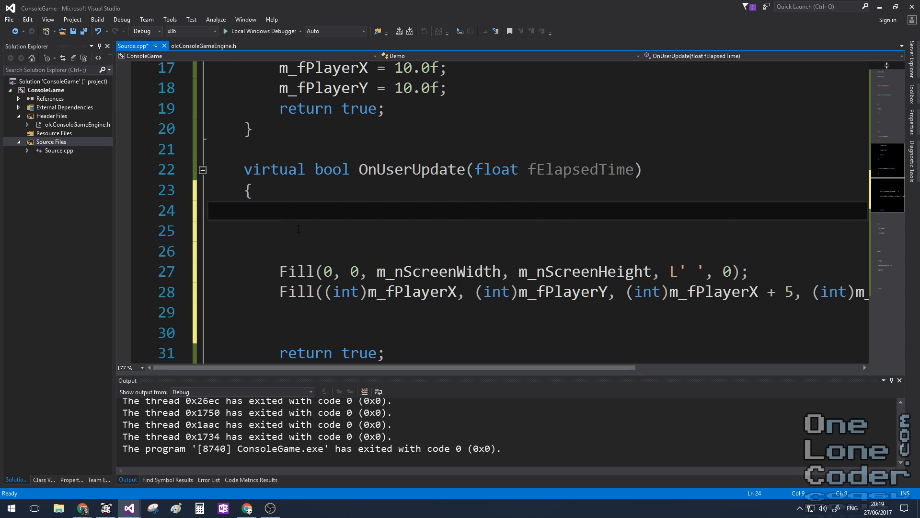
- Add held arrow-key checks moving m_fPlayerX/Y by 15.0f * fElapsedTime
{"action": "scroll", "scroll_direction": "down", "scroll_amount": 3}
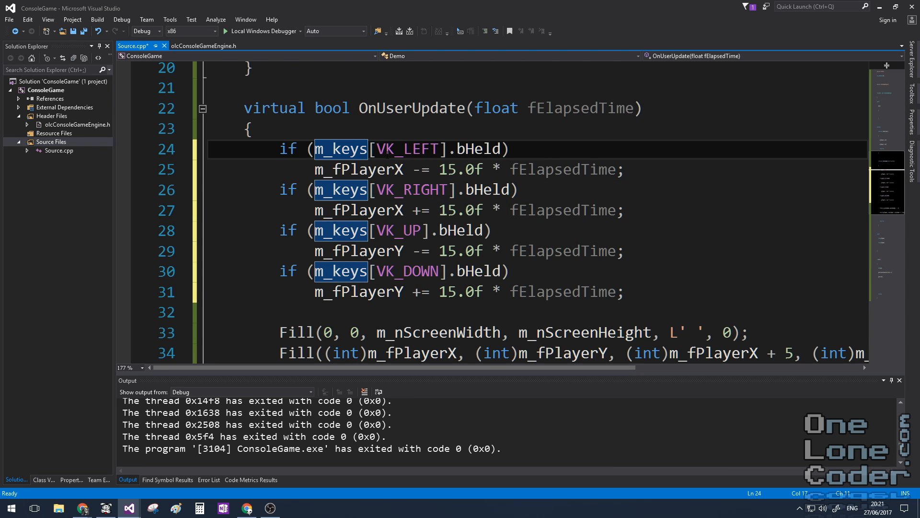
{"action": "mouse_move", "coordinate": [408, 149]}
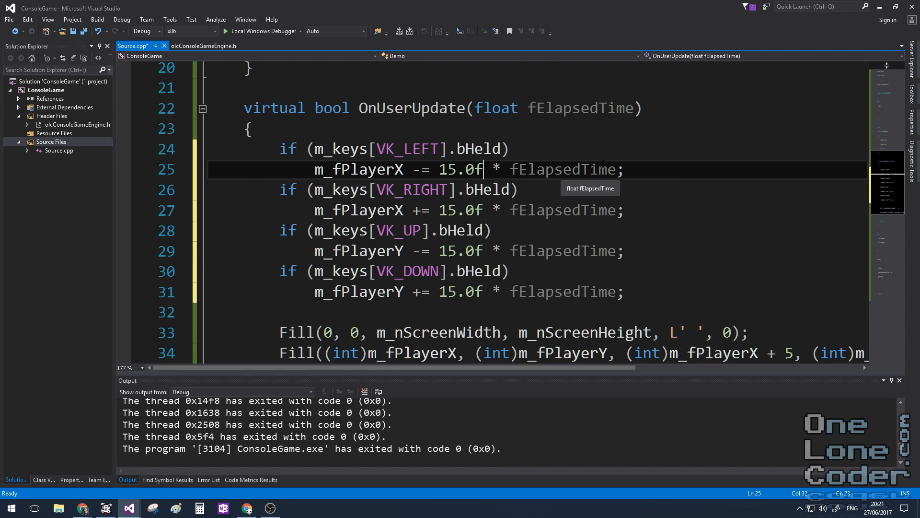
{"action": "mouse_move", "coordinate": [569, 170]}
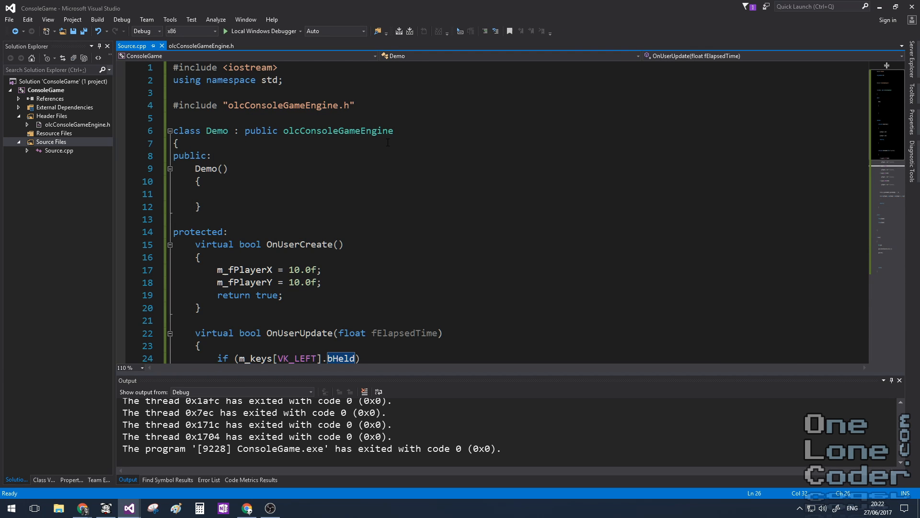
- Scroll through the finished player-movement Source.cpp, then bring up the engine header
{"action": "scroll", "scroll_direction": "down", "scroll_amount": 3}
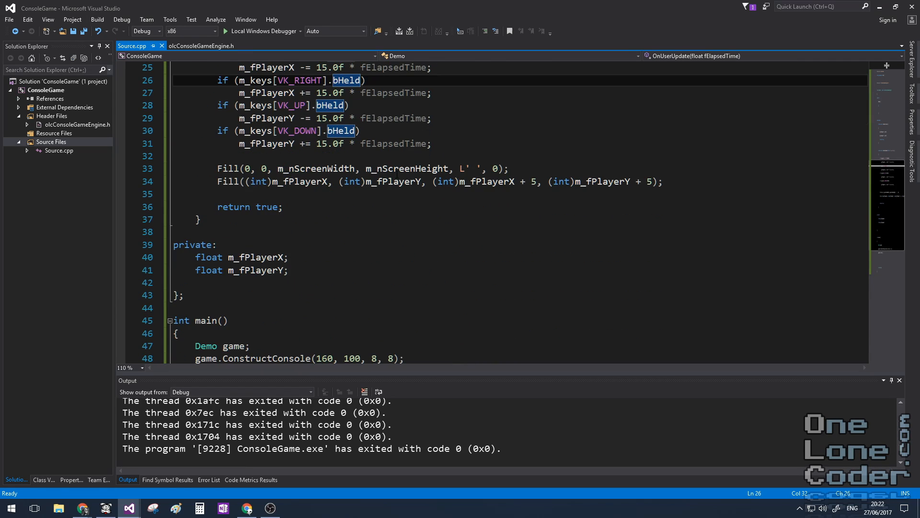
{"action": "scroll", "scroll_direction": "down", "scroll_amount": 3}
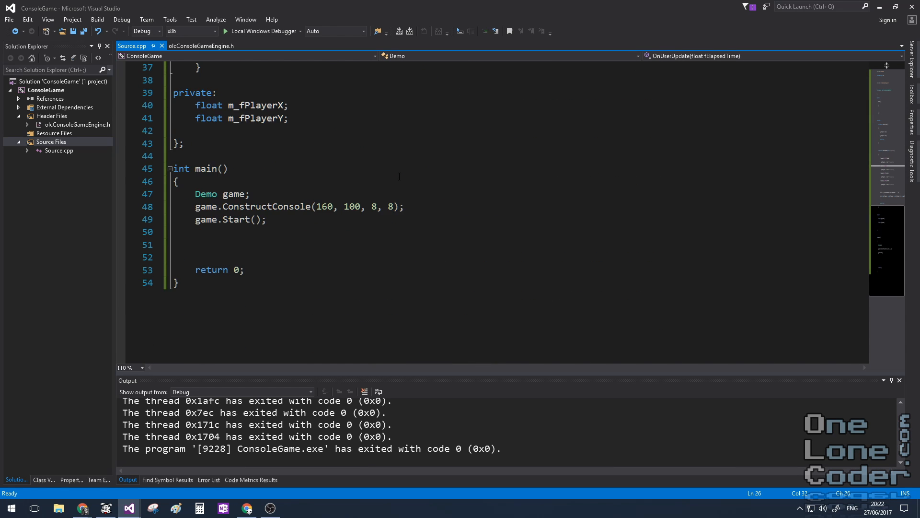
{"action": "scroll", "scroll_direction": "up", "scroll_amount": 3}
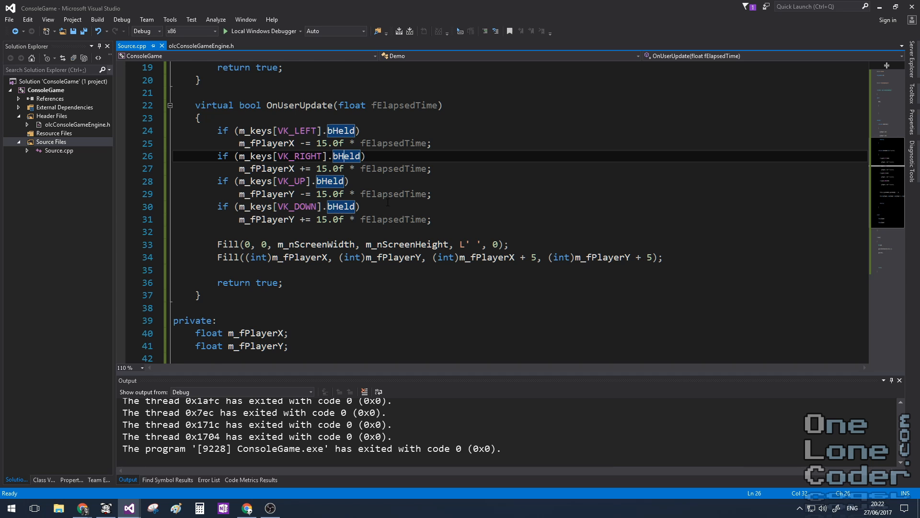
{"action": "left_click", "coordinate": [198, 46]}
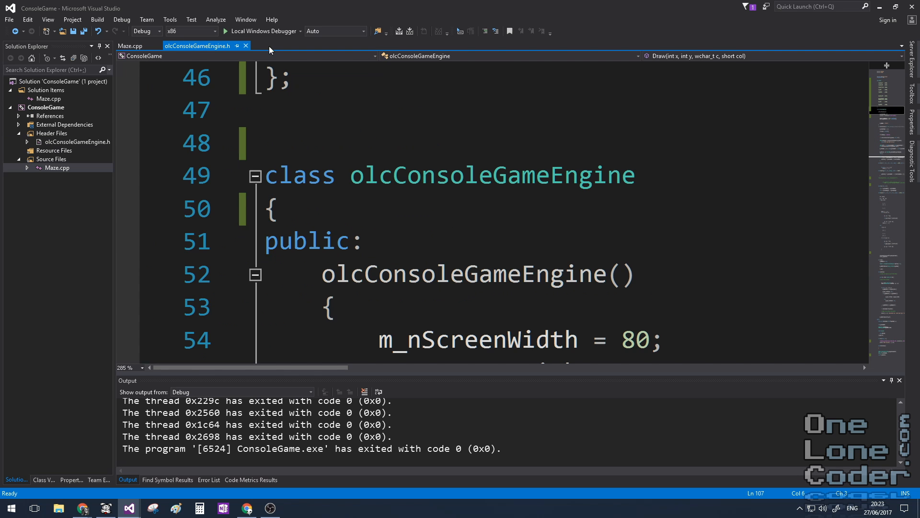
{"action": "mouse_move", "coordinate": [265, 31]}
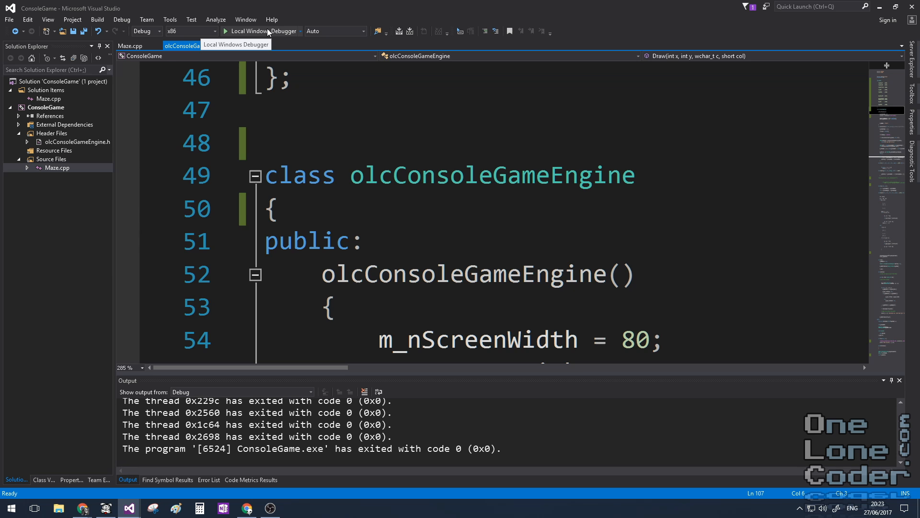
- Build and run the Maze project with Local Windows Debugger, showing the white maze on blue
{"action": "left_click", "coordinate": [247, 31]}
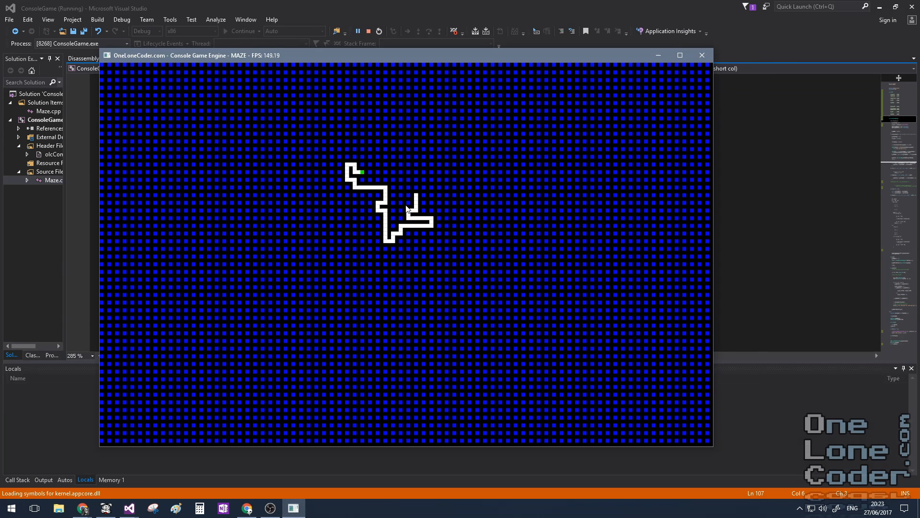